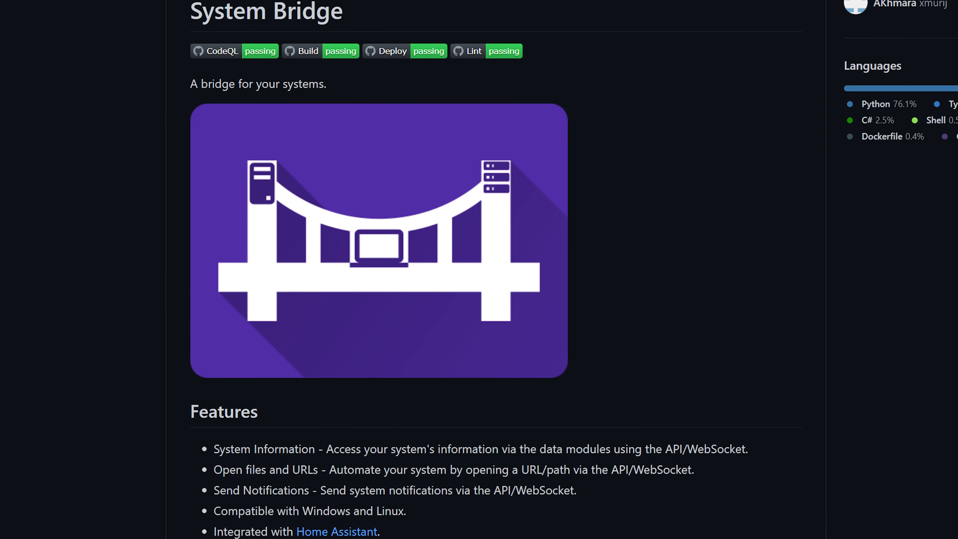
Step: Follow the README link to the HASS.Agent Notifier repository page
scroll("down", 3)
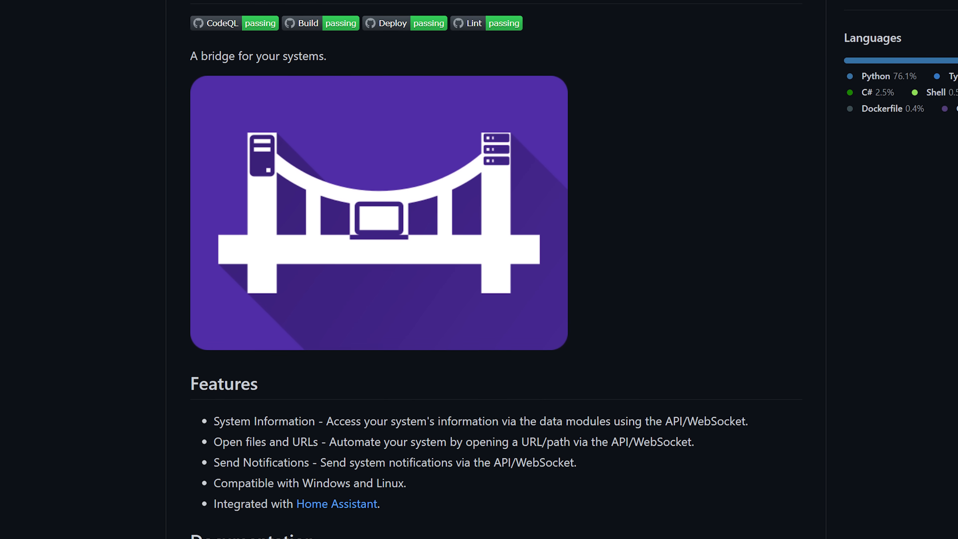
left_click(337, 504)
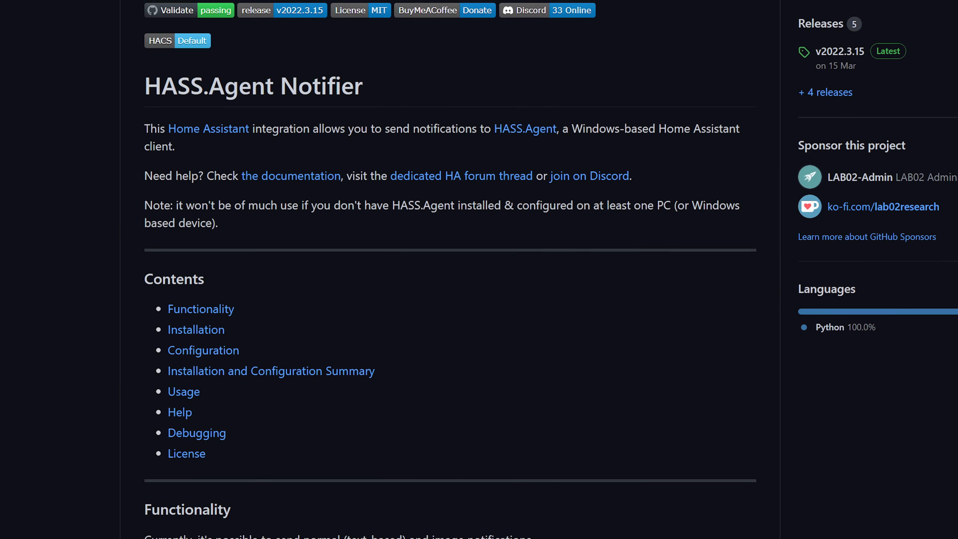
Step: Scroll through the notifier README's installation notes
scroll("down", 3)
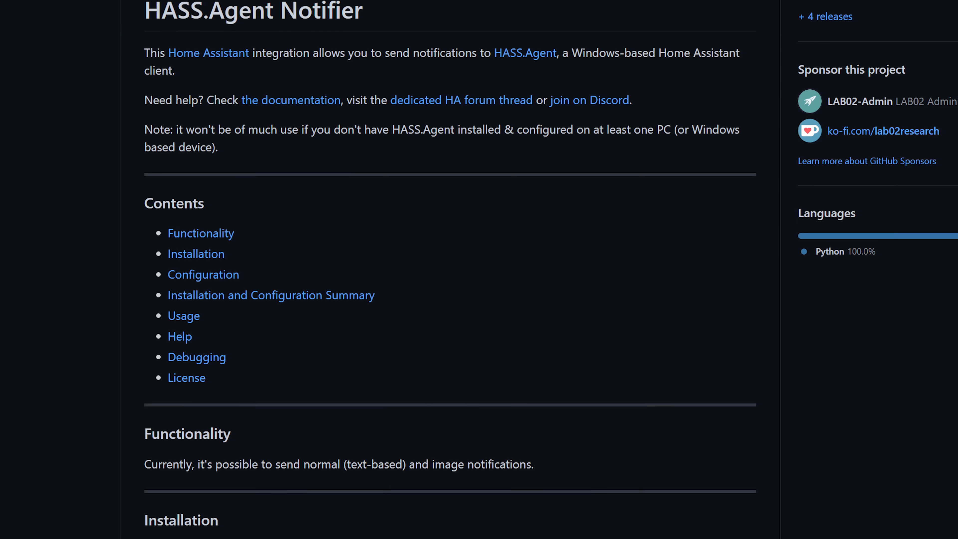
scroll("down", 3)
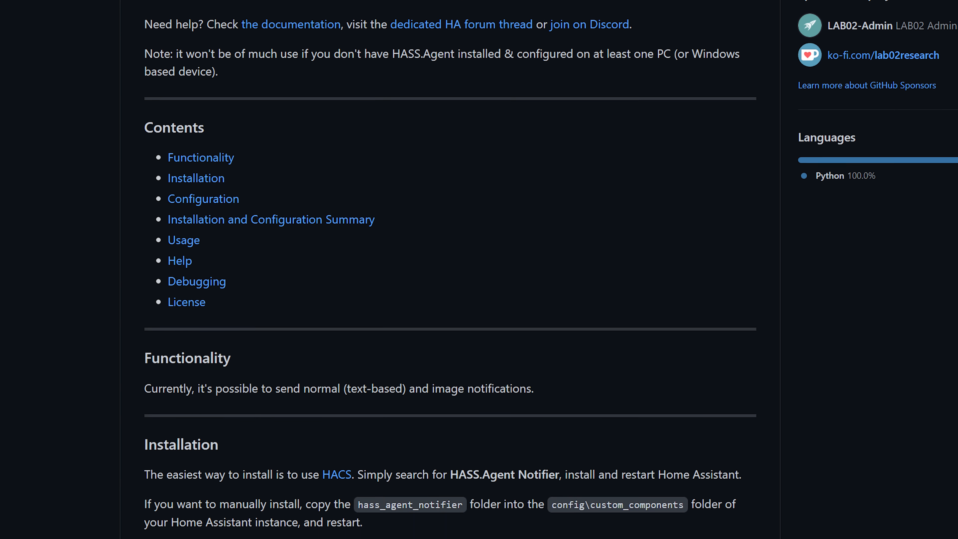
scroll("up", 3)
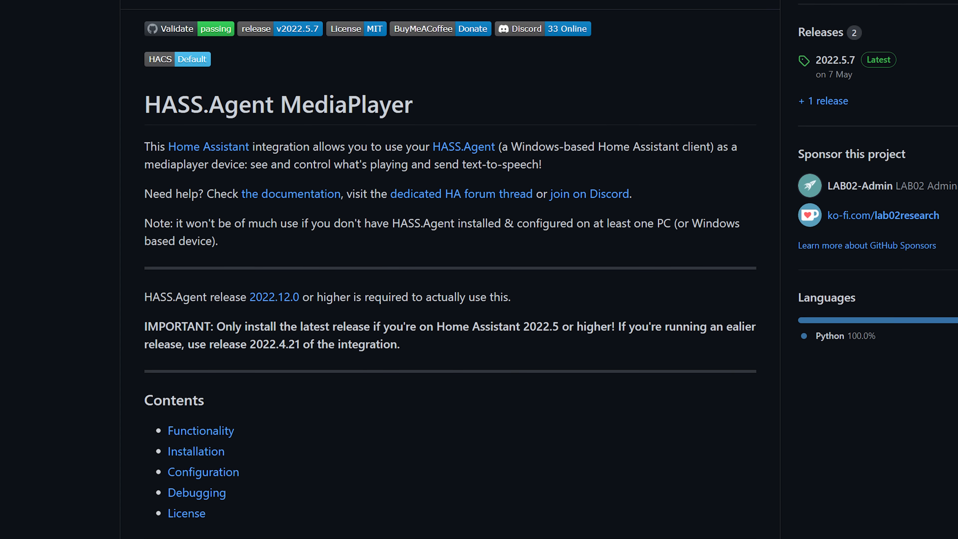
scroll("down", 3)
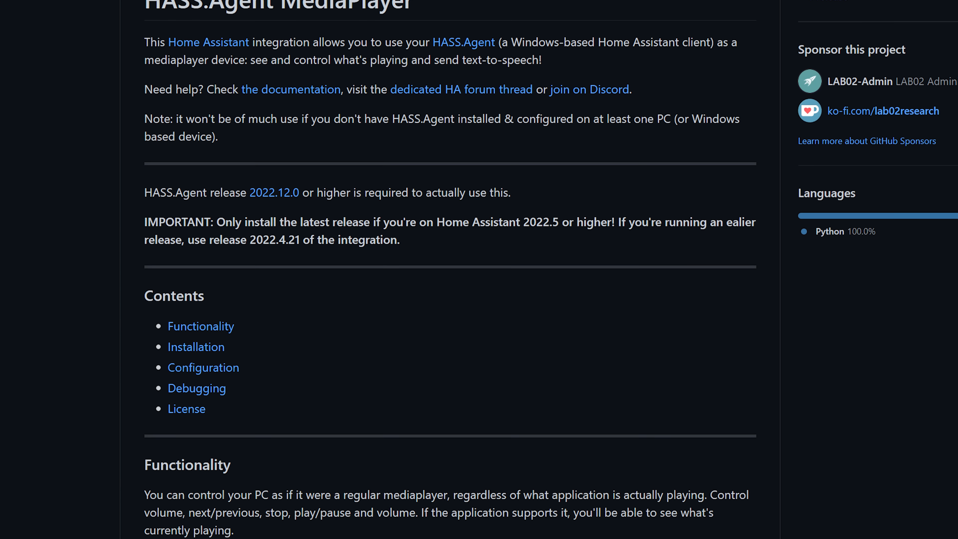
scroll("down", 3)
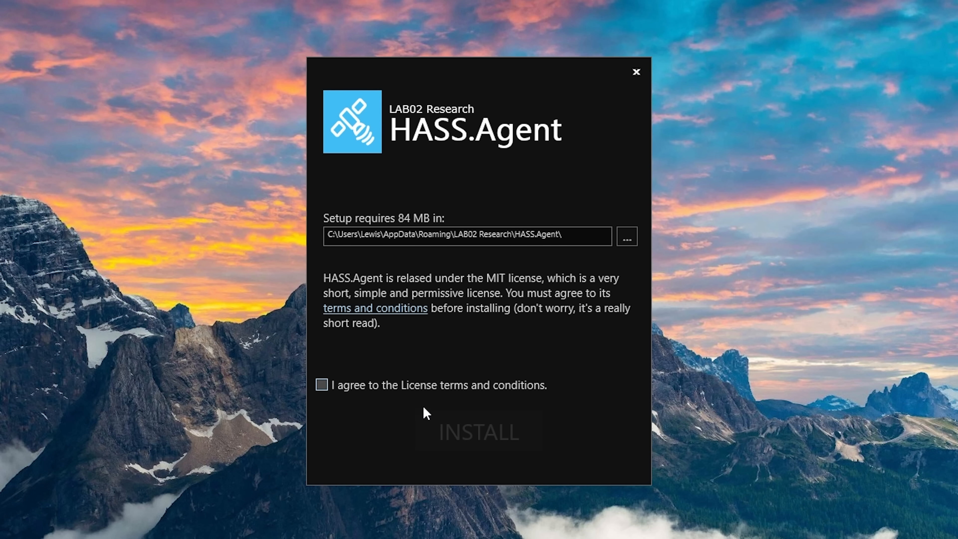
Step: Accept the license, advance onboarding to the API page and append port 8123 to the server uri
left_click(478, 432)
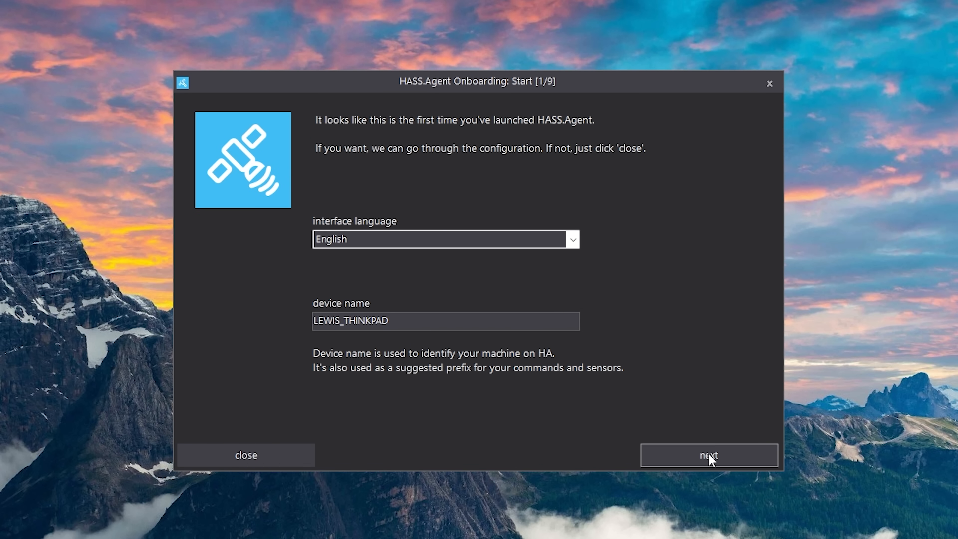
left_click(708, 454)
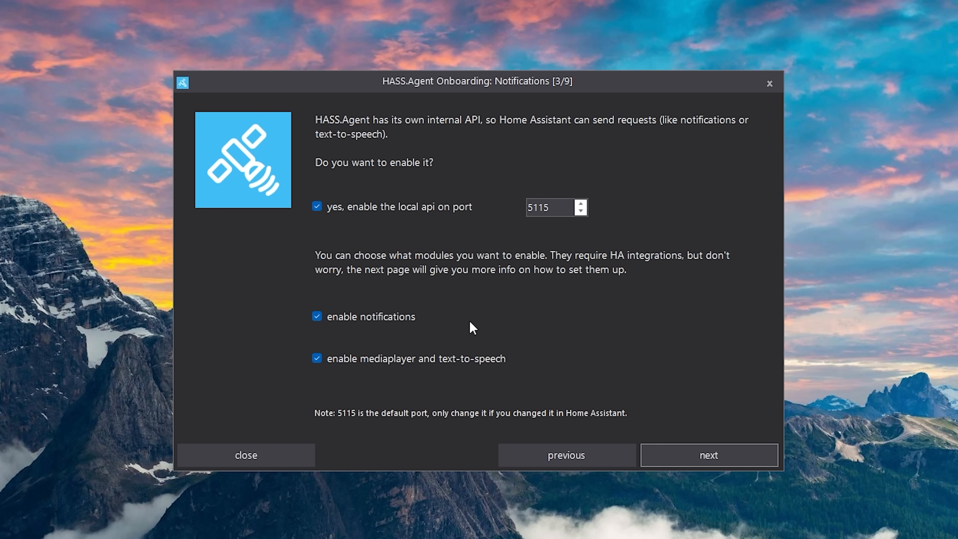
left_click(708, 455)
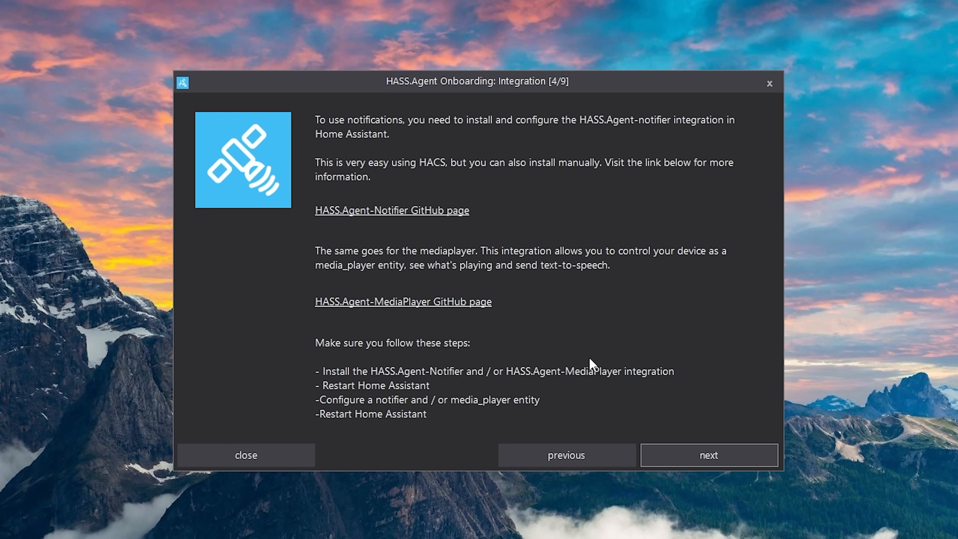
left_click(708, 455)
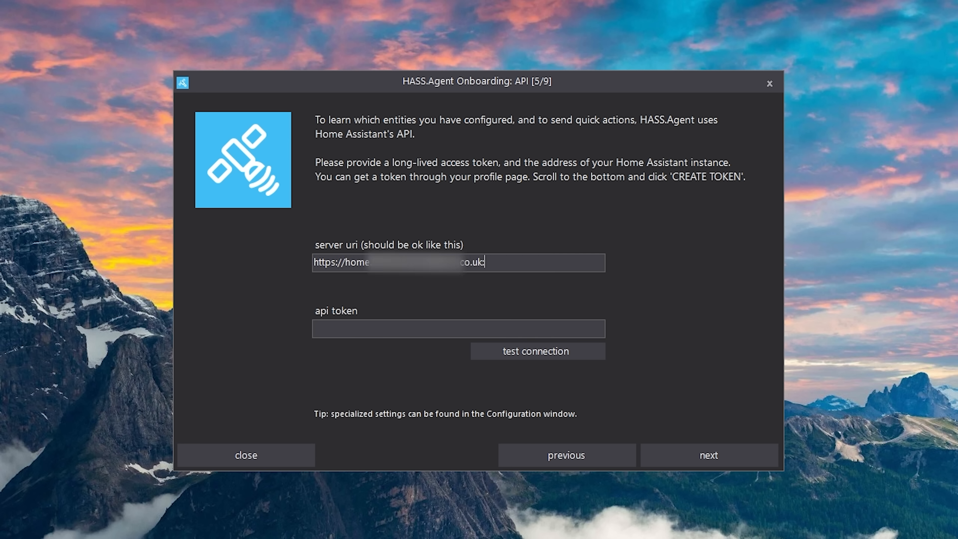
type("8123")
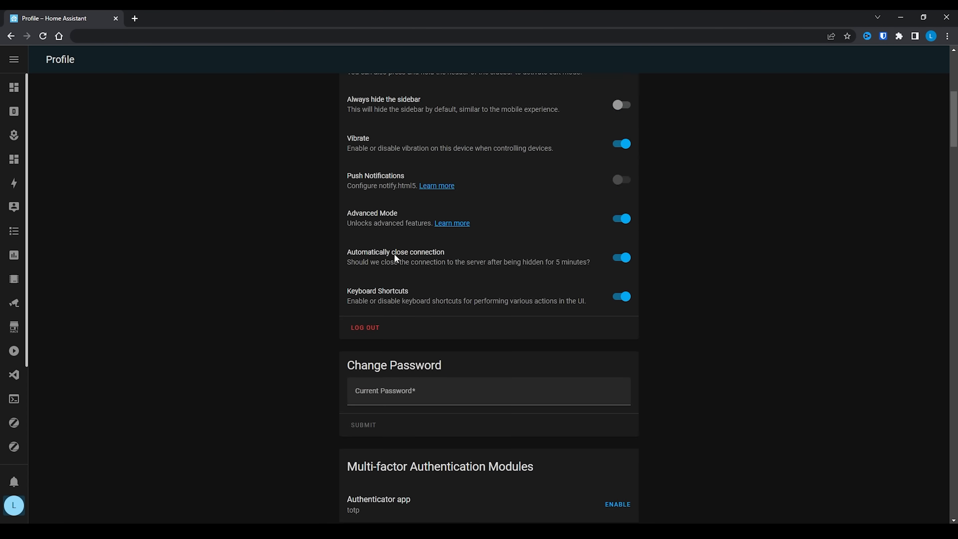
Step: Create a long-lived access token named 'hass agent - laptop' under the Profile page
scroll("down", 3)
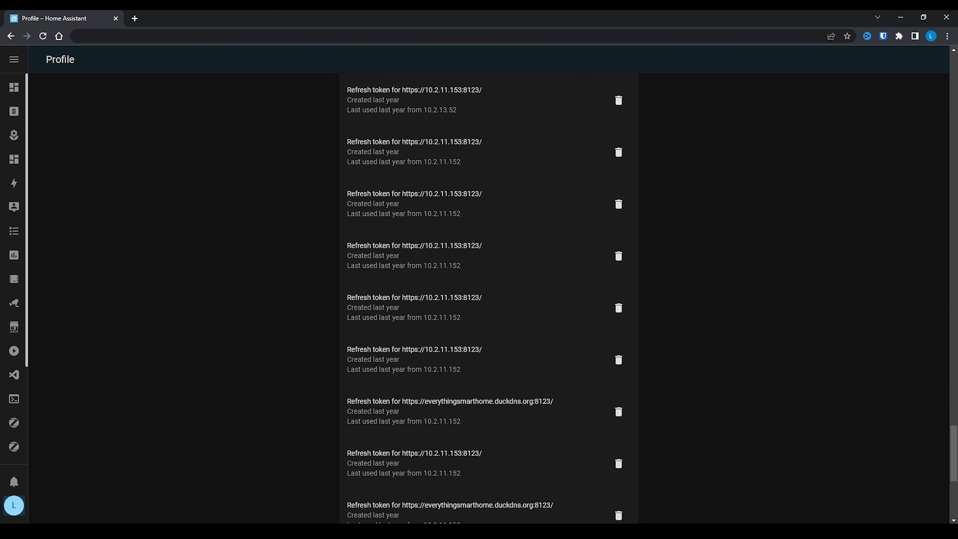
scroll("down", 3)
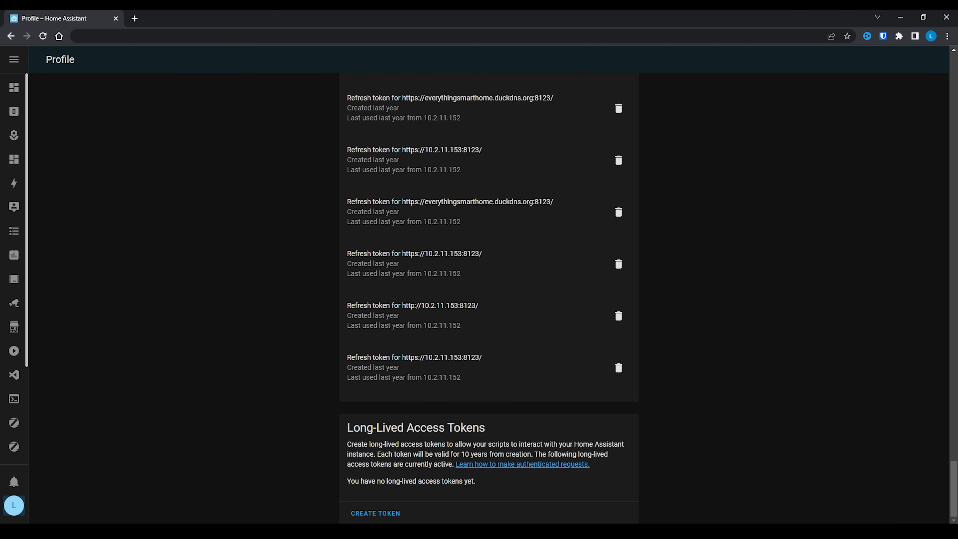
left_click(375, 513)
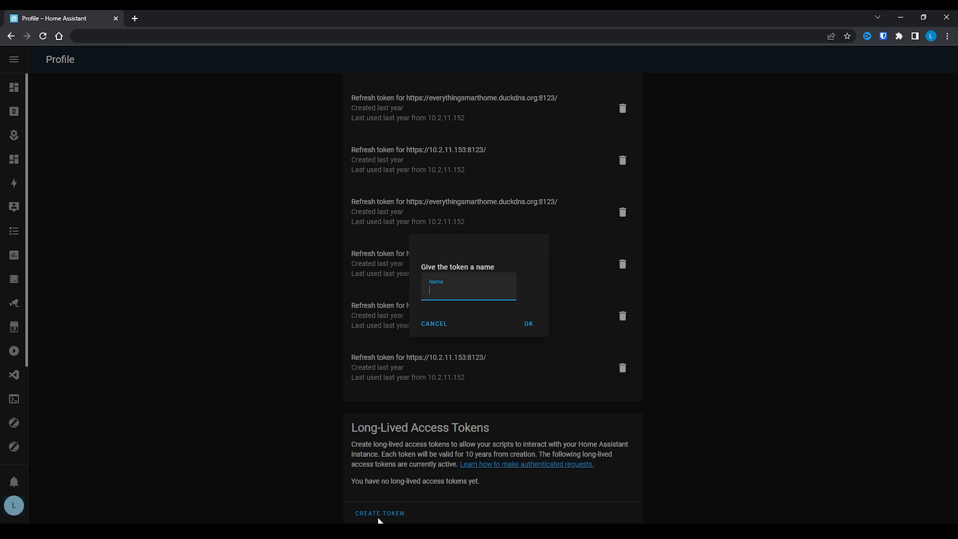
type("hass agent - lapt")
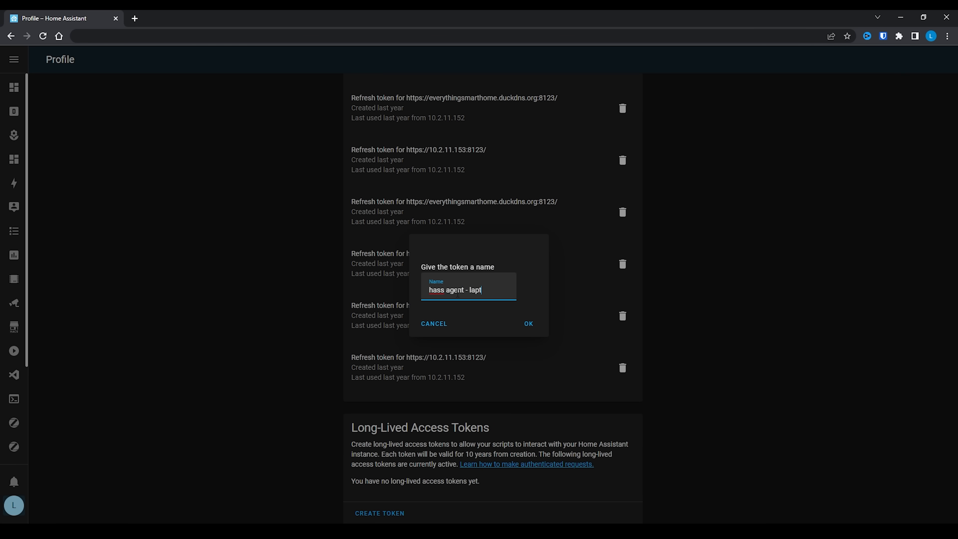
type("op")
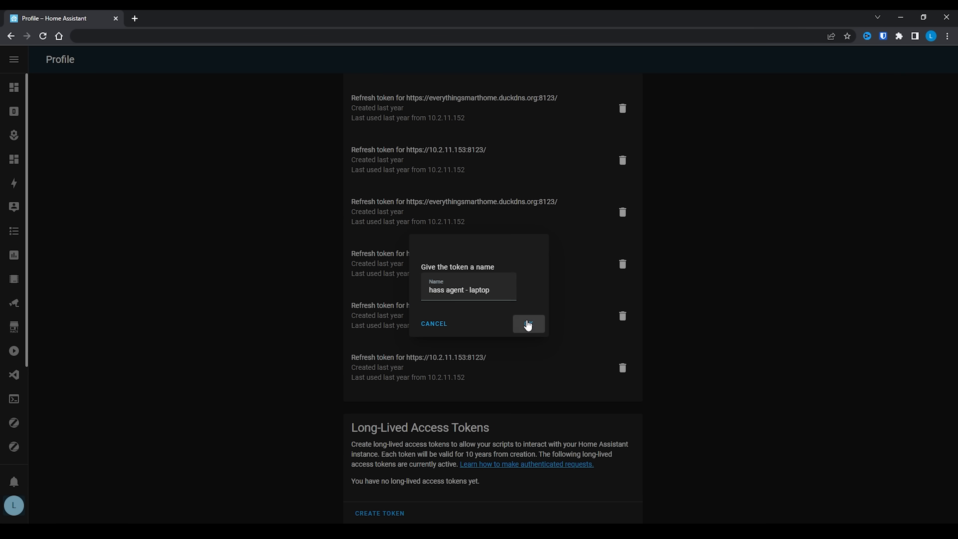
left_click(527, 323)
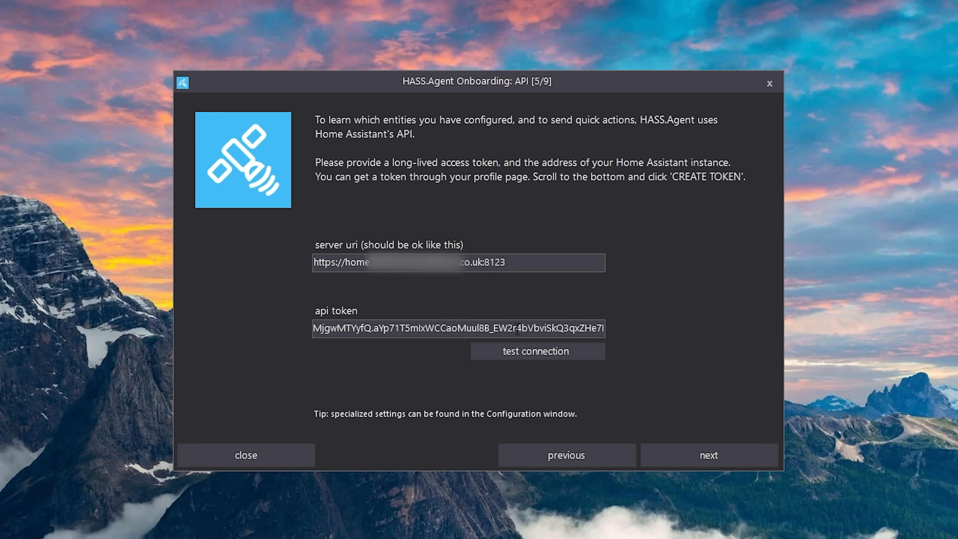
mouse_move(647, 339)
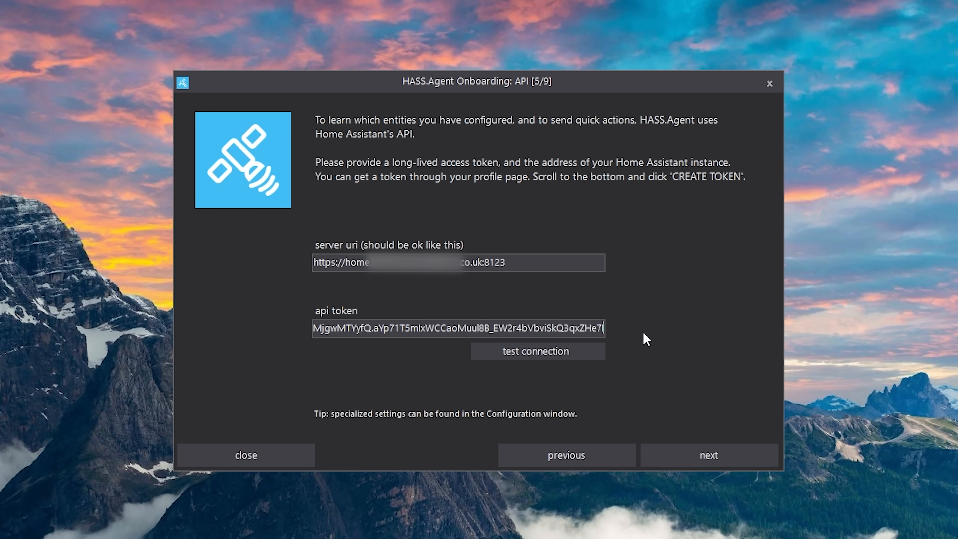
Step: Test the API connection, acknowledge the success message and continue to MQTT settings
left_click(537, 351)
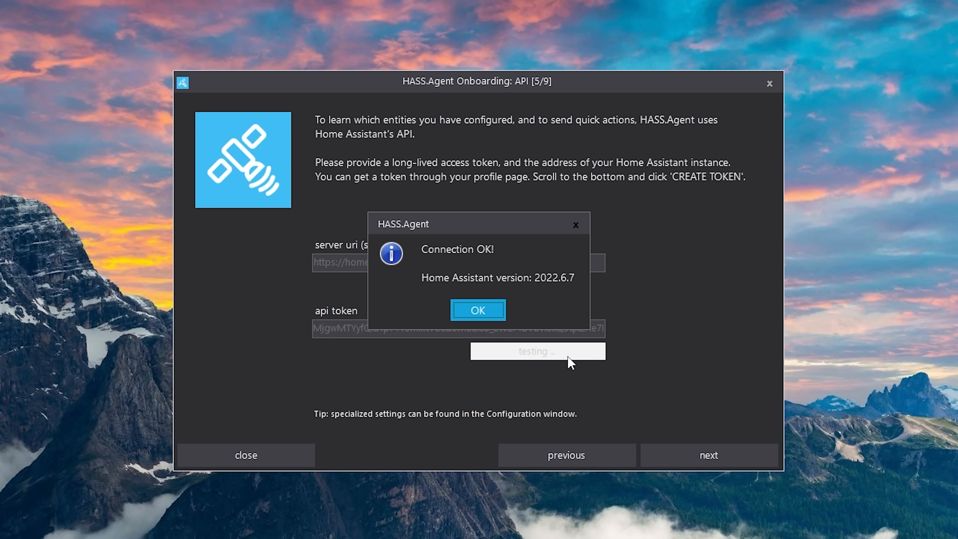
left_click(478, 310)
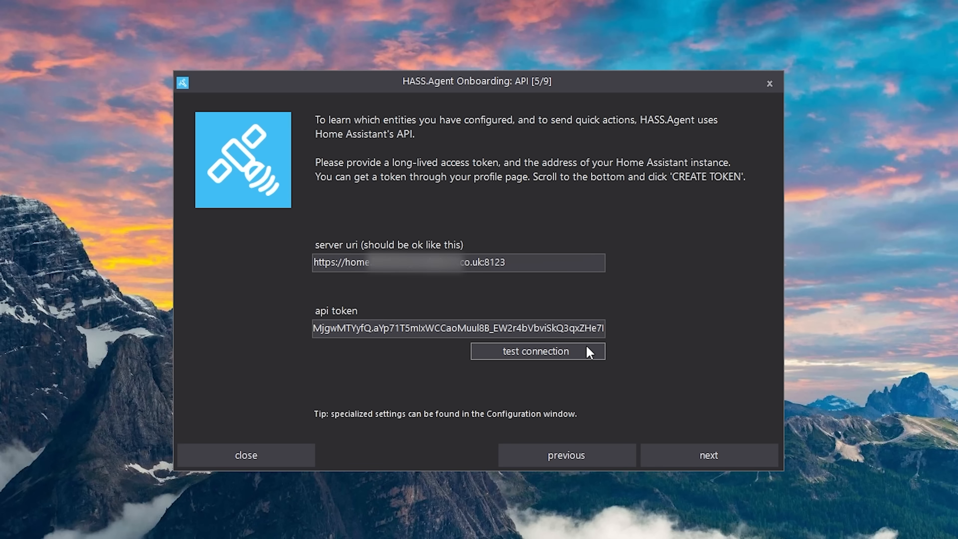
left_click(708, 454)
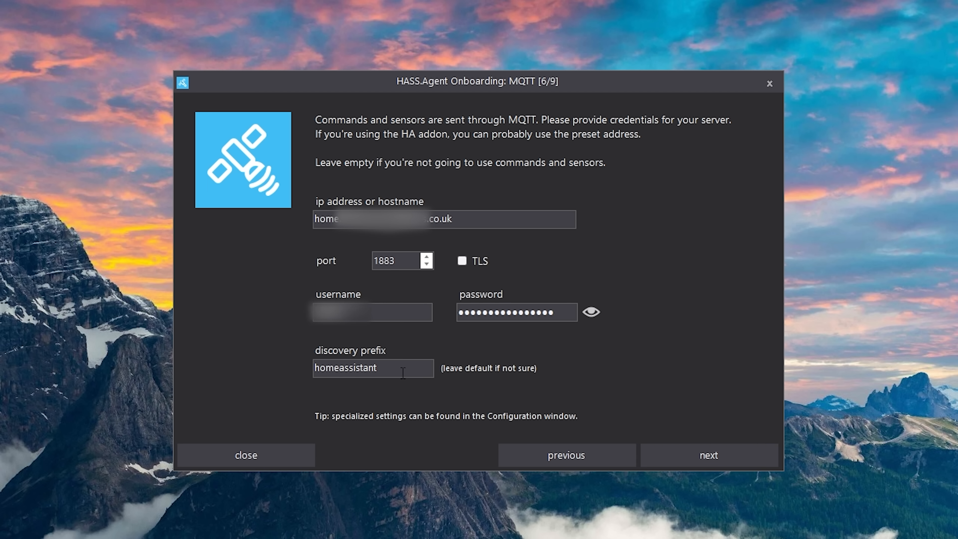
Step: Keep MQTT and hotkey defaults, disable automatic update installers and finish onboarding
left_click(708, 454)
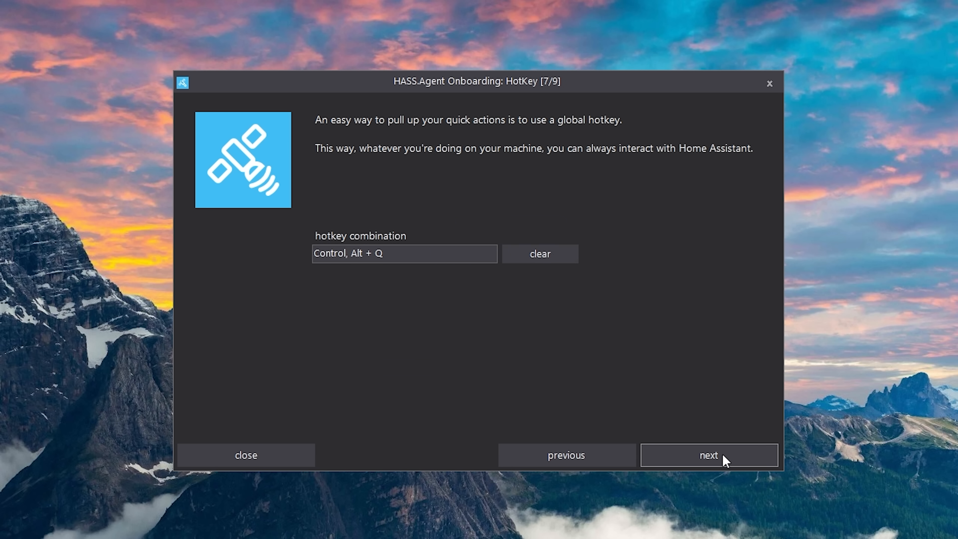
left_click(709, 455)
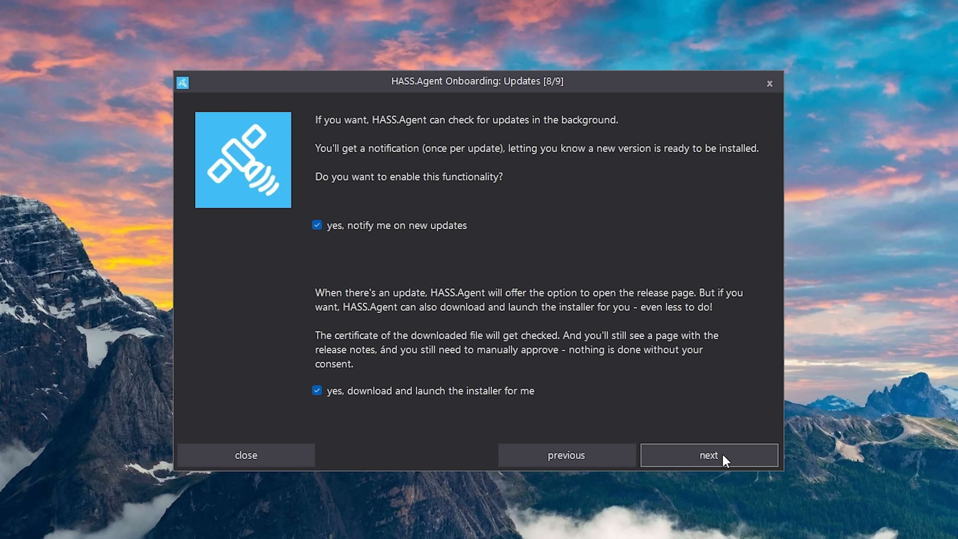
mouse_move(552, 416)
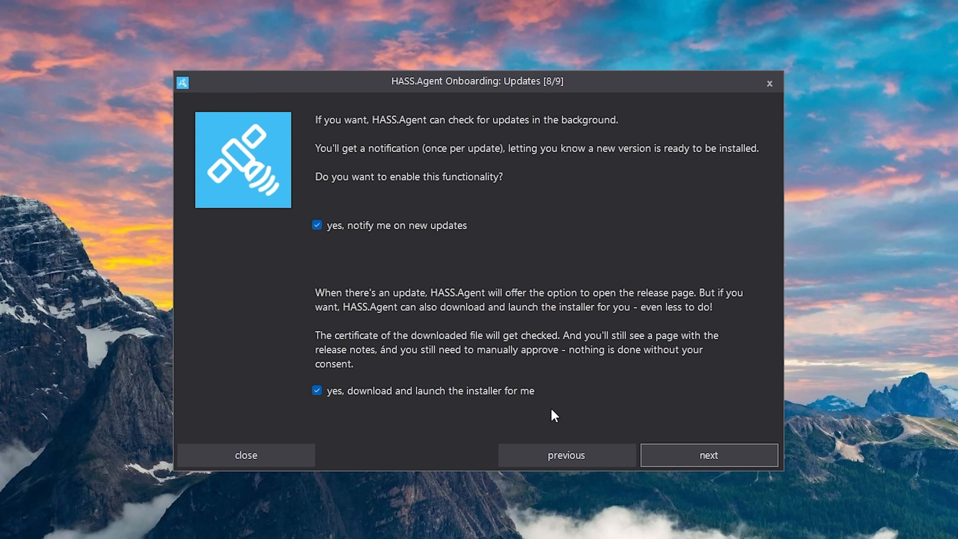
left_click(316, 390)
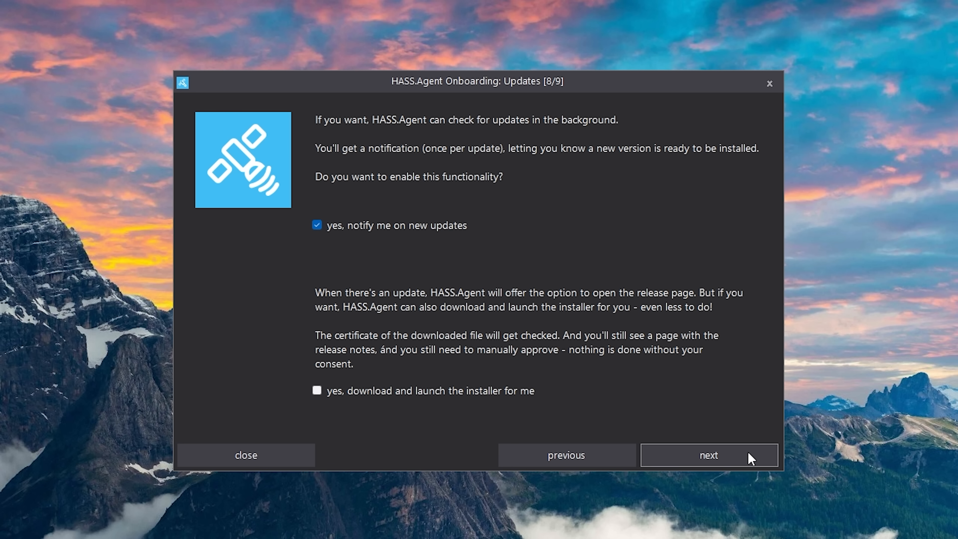
left_click(708, 455)
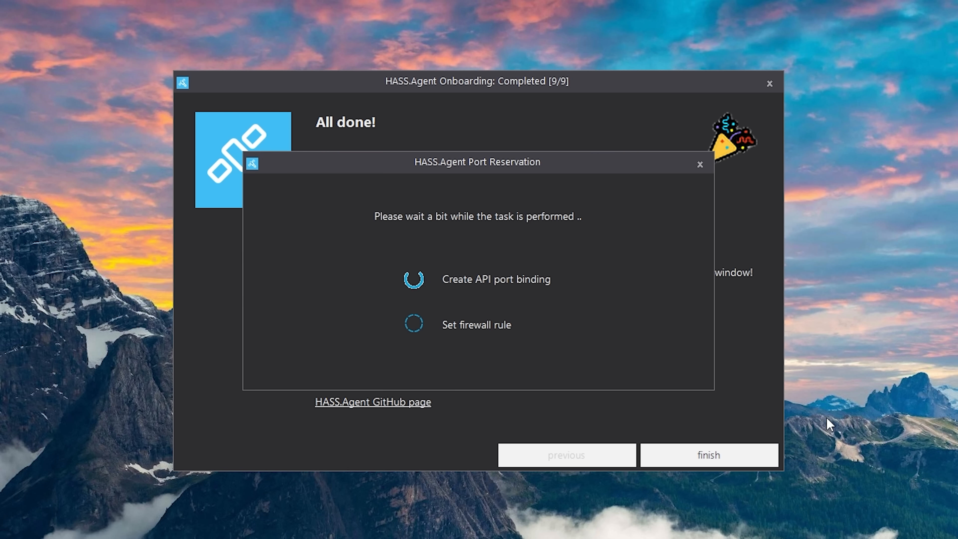
left_click(708, 455)
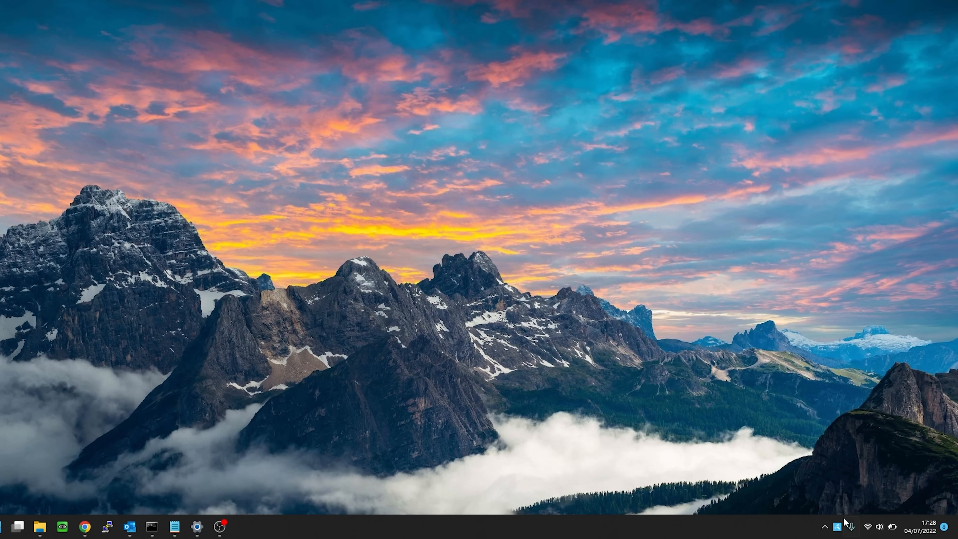
Step: Show the main HASS.Agent status window from the tray icon menu
right_click(765, 526)
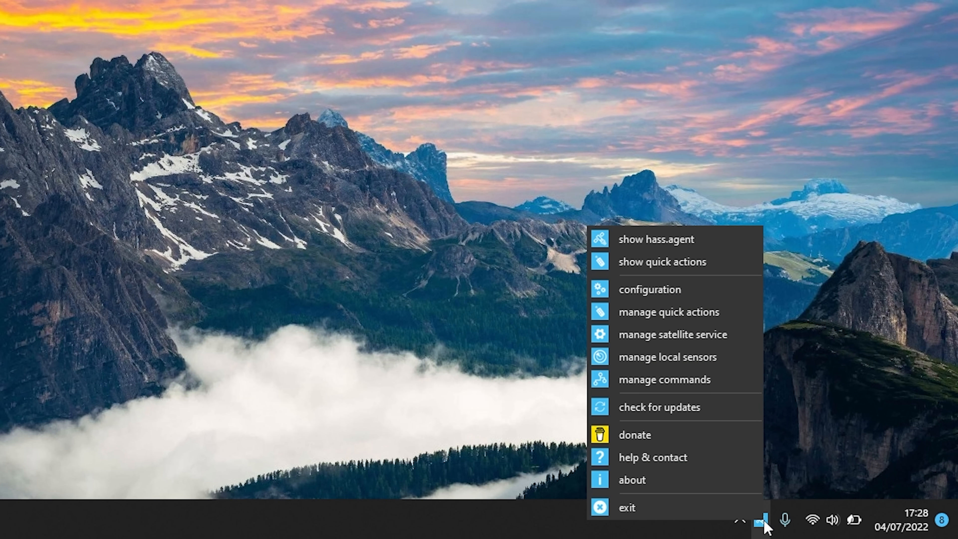
mouse_move(704, 482)
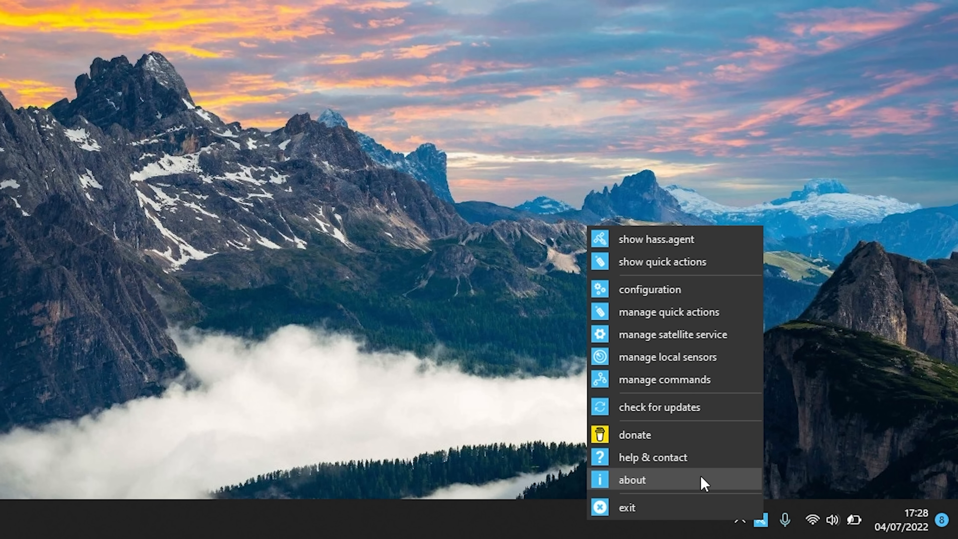
left_click(654, 239)
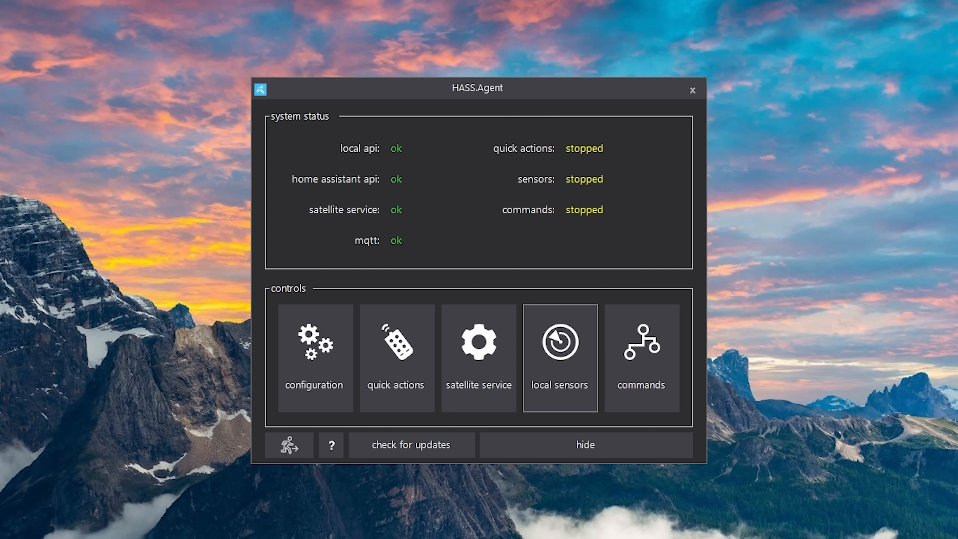
mouse_move(433, 220)
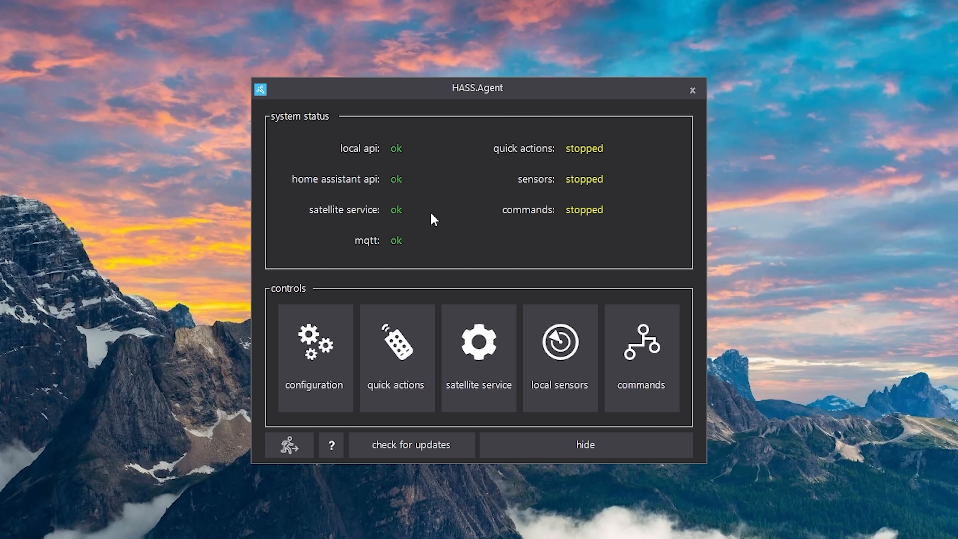
mouse_move(373, 135)
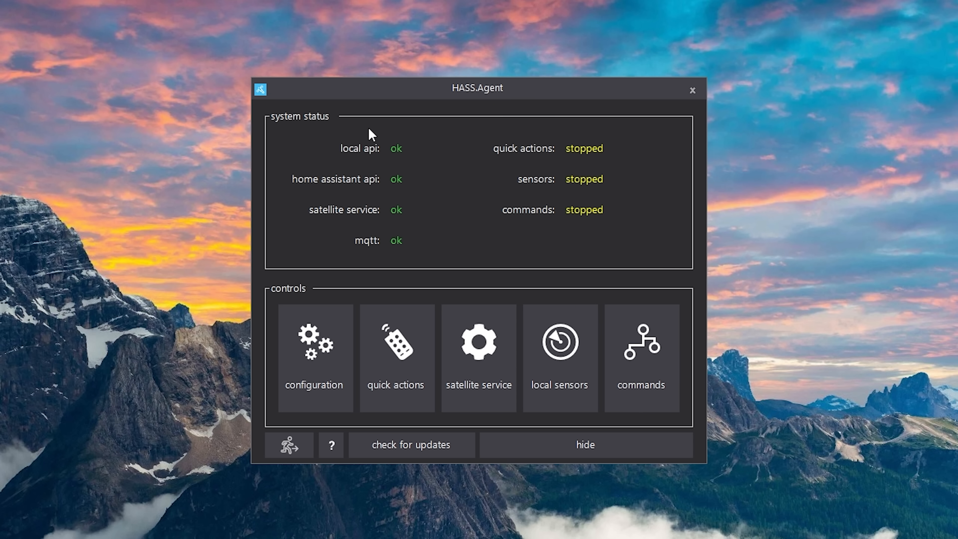
mouse_move(637, 202)
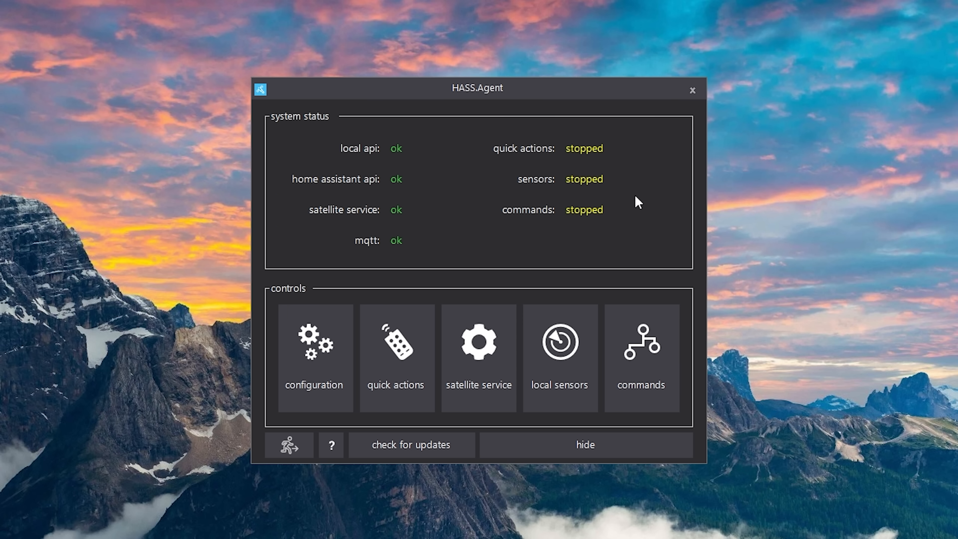
mouse_move(470, 224)
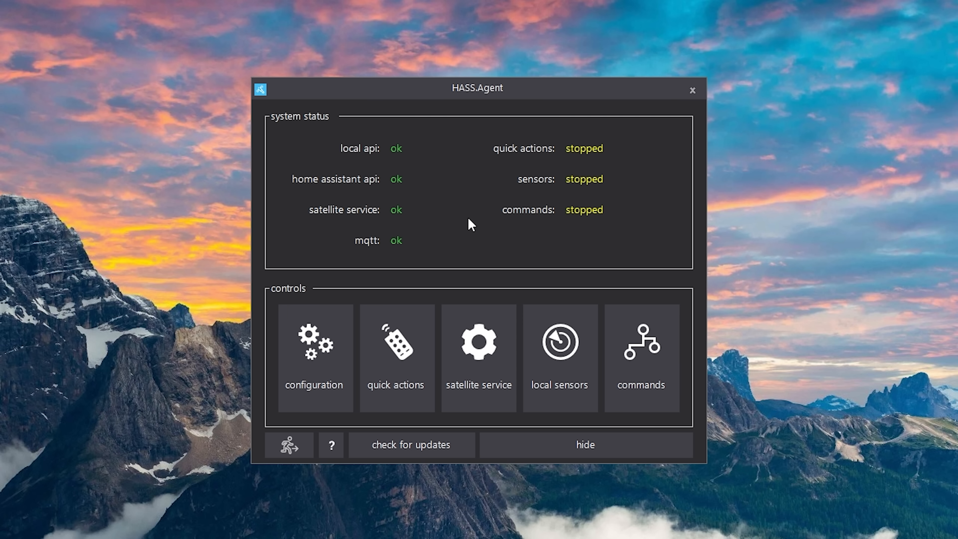
mouse_move(560, 356)
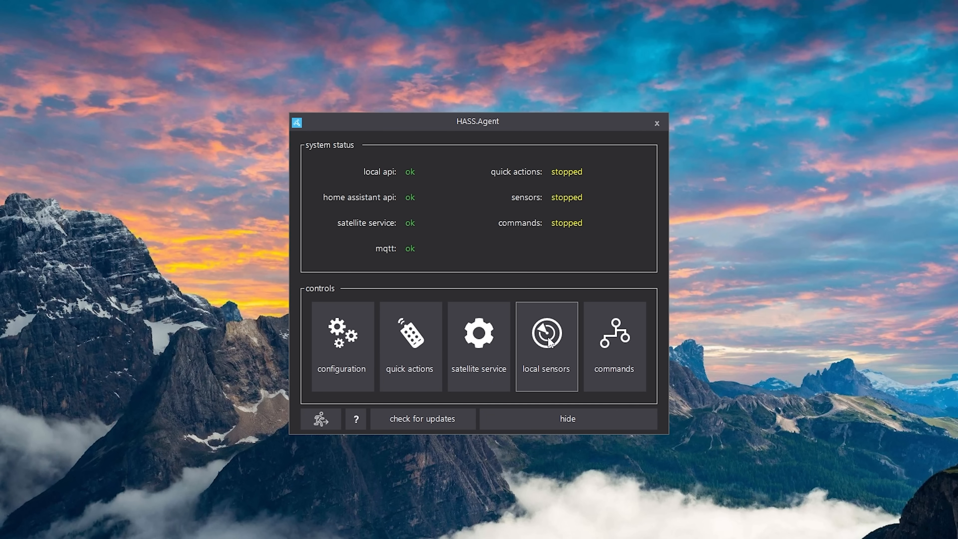
Step: Bring up the local sensors configuration window with its empty sensor list
left_click(545, 345)
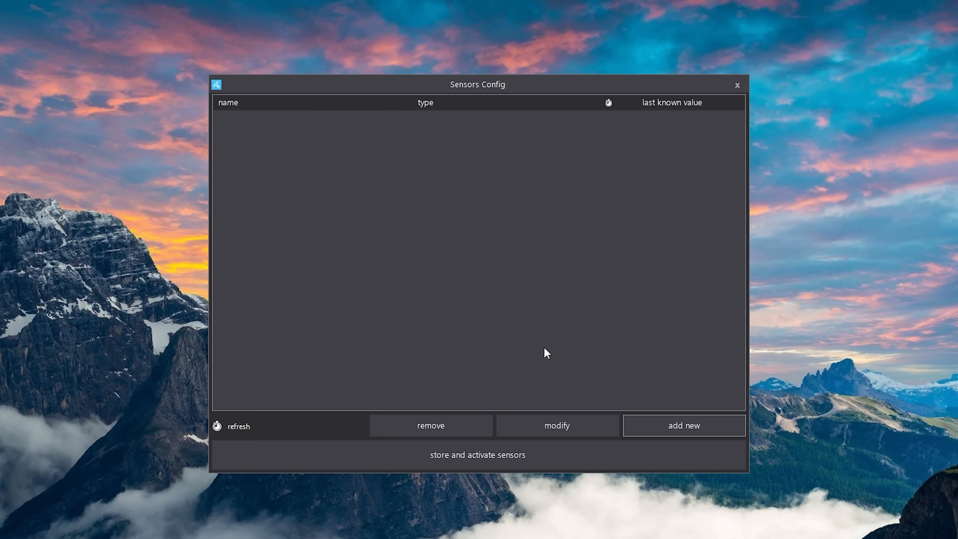
Step: Add a new ActiveWindow sensor with the default name and 15-second update interval
left_click(683, 425)
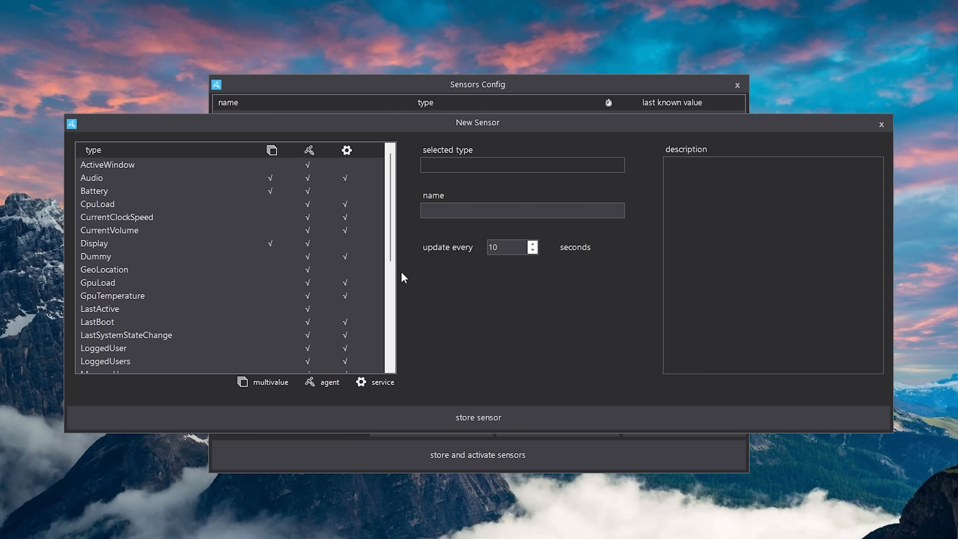
left_click(108, 164)
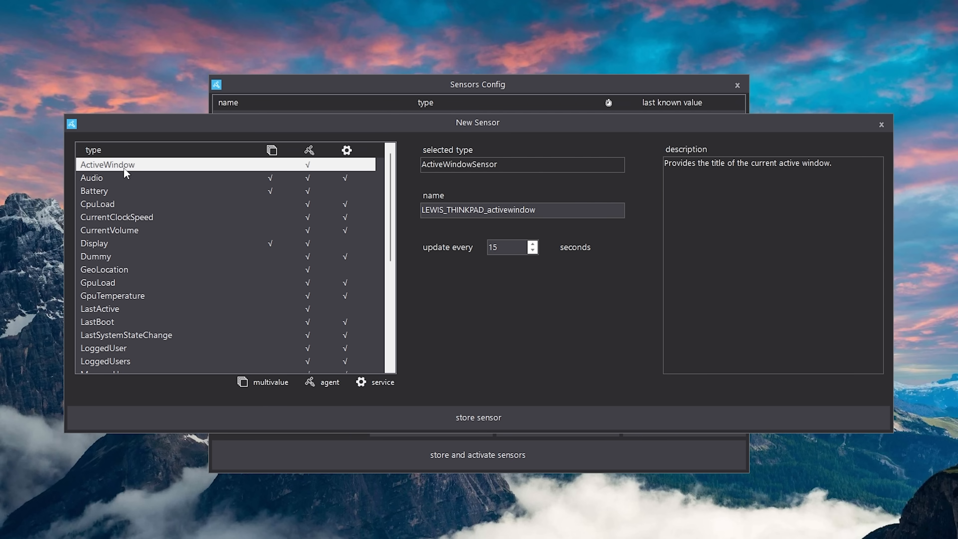
left_click(94, 191)
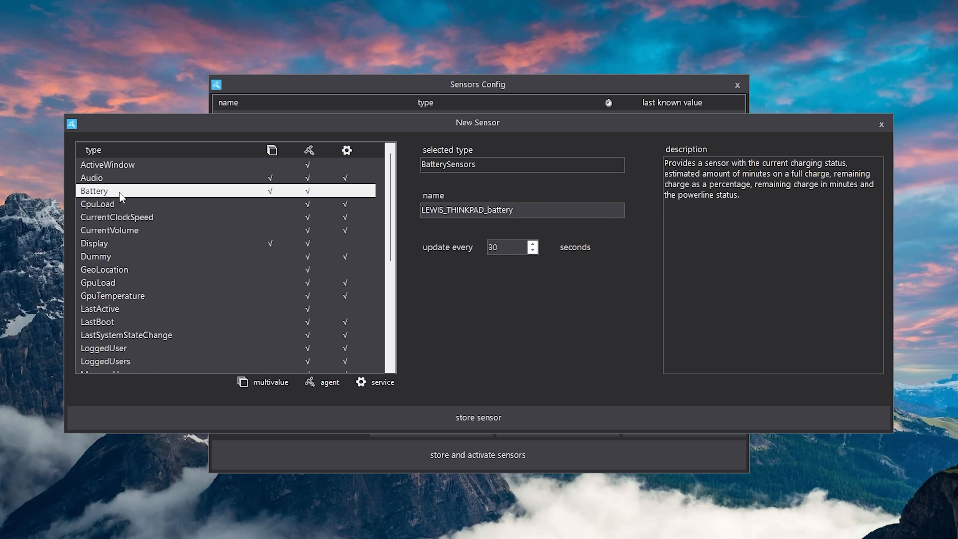
left_click(116, 217)
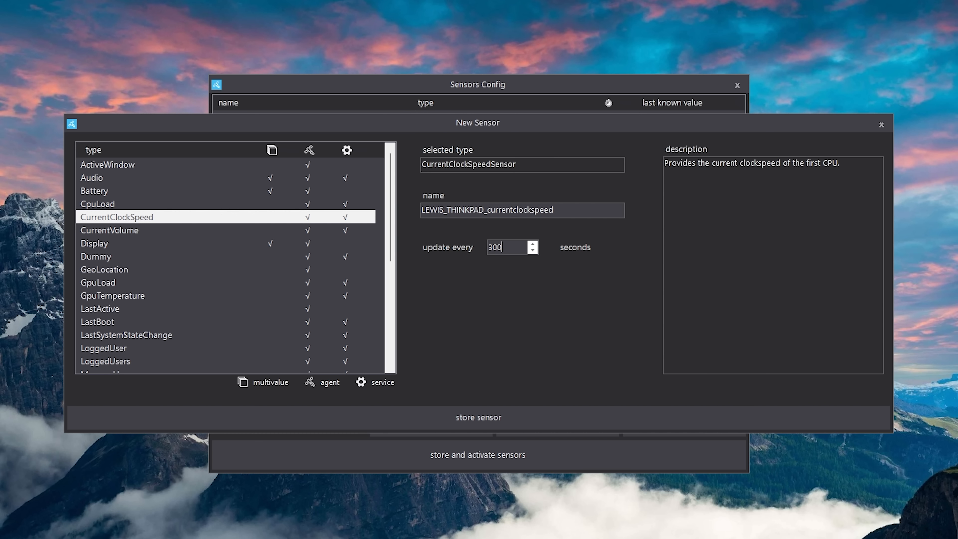
left_click(108, 165)
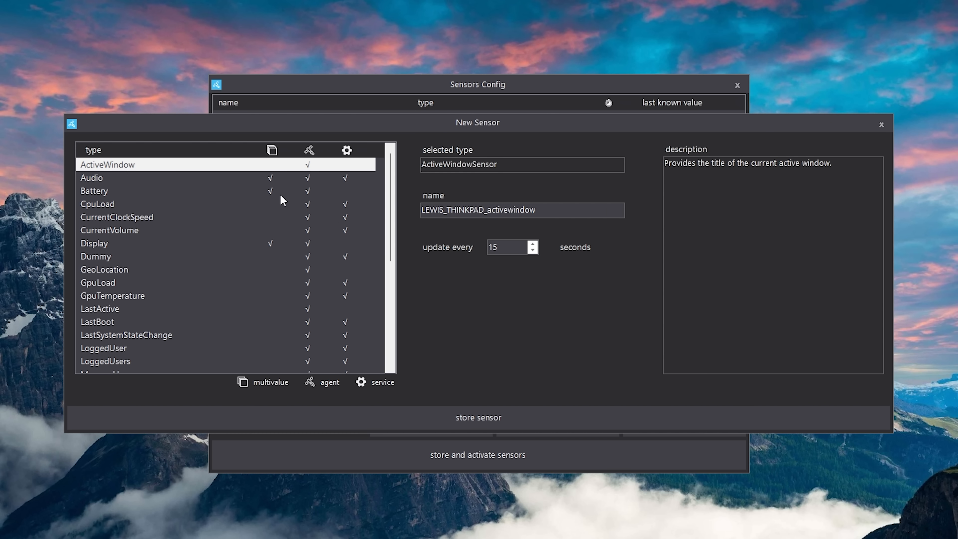
mouse_move(307, 294)
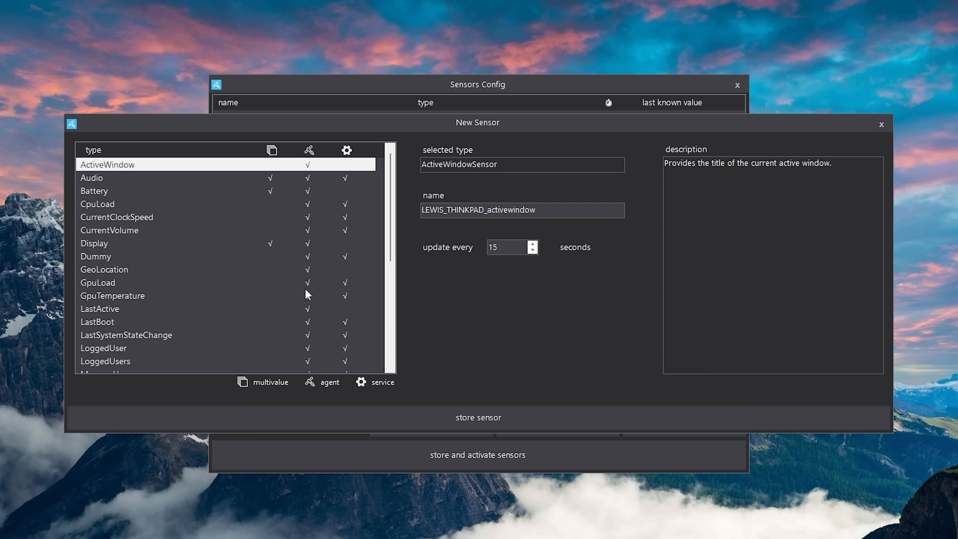
mouse_move(343, 190)
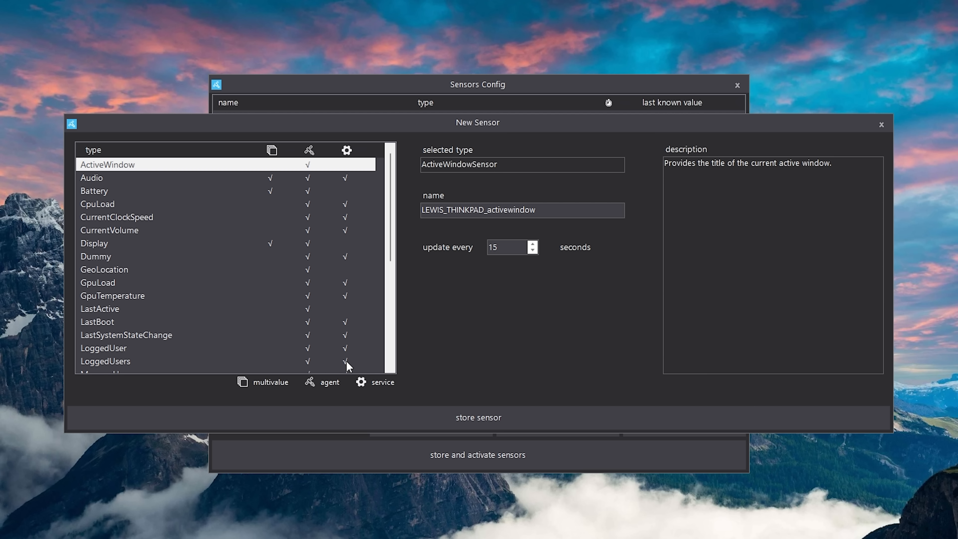
mouse_move(243, 174)
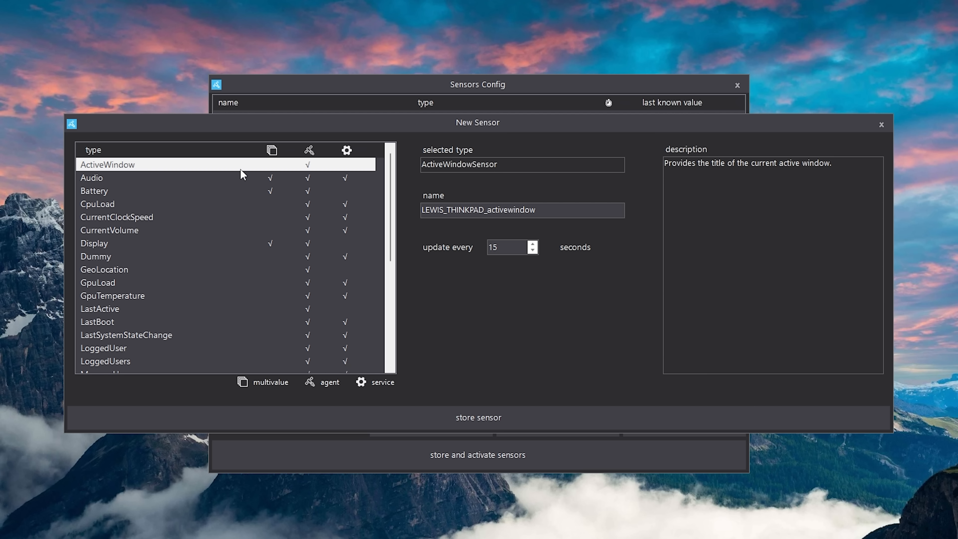
mouse_move(279, 185)
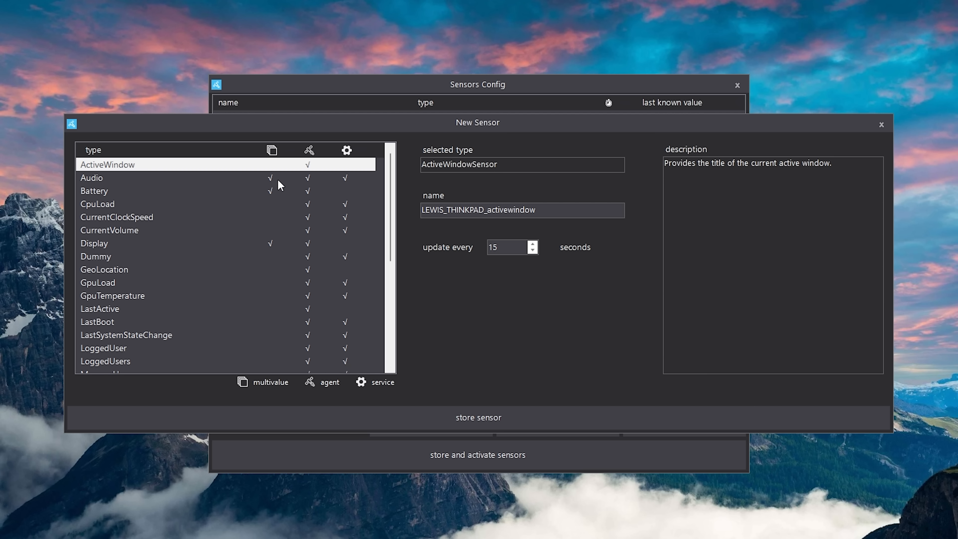
mouse_move(312, 182)
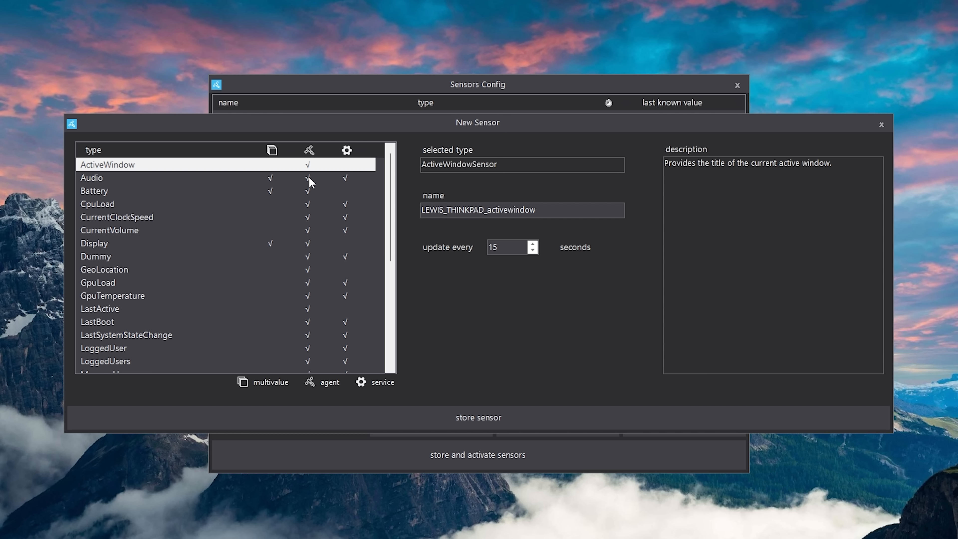
mouse_move(312, 373)
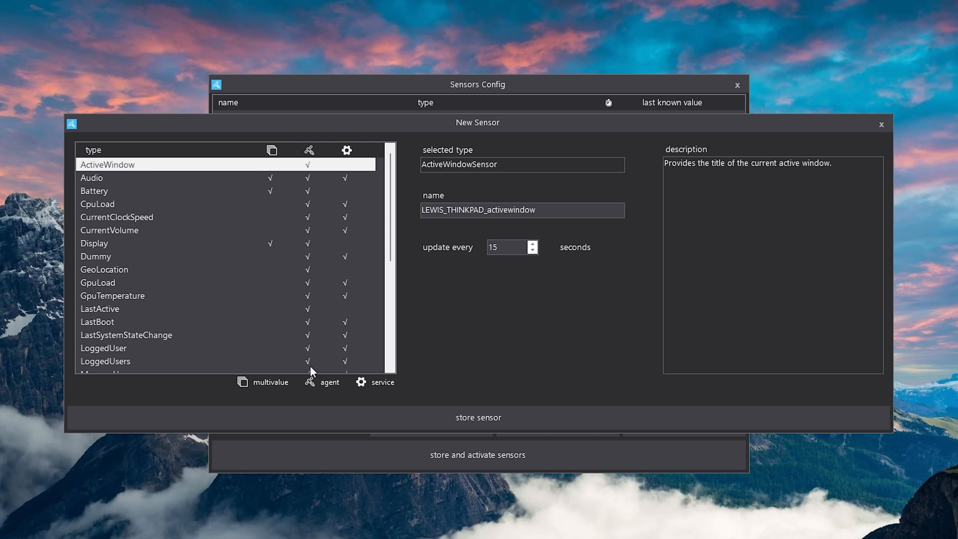
mouse_move(348, 360)
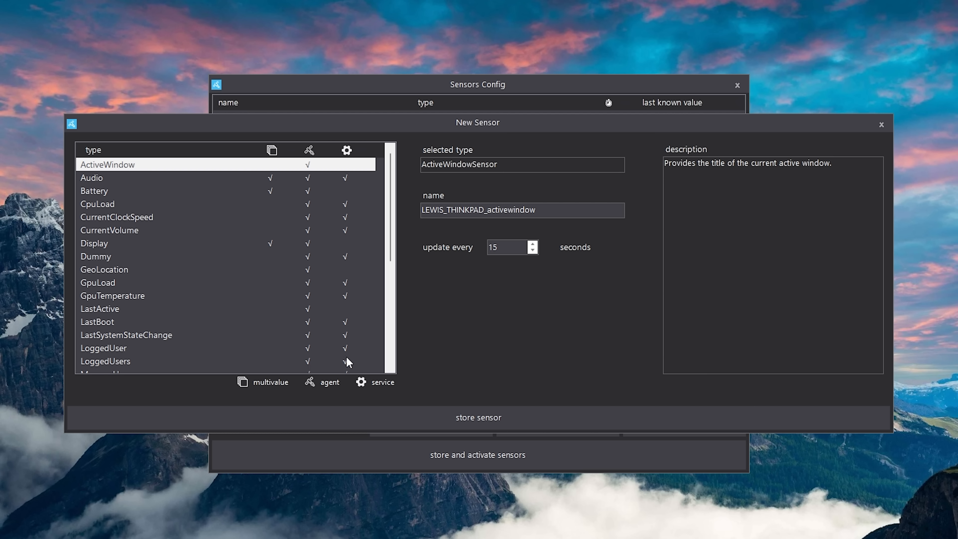
mouse_move(348, 365)
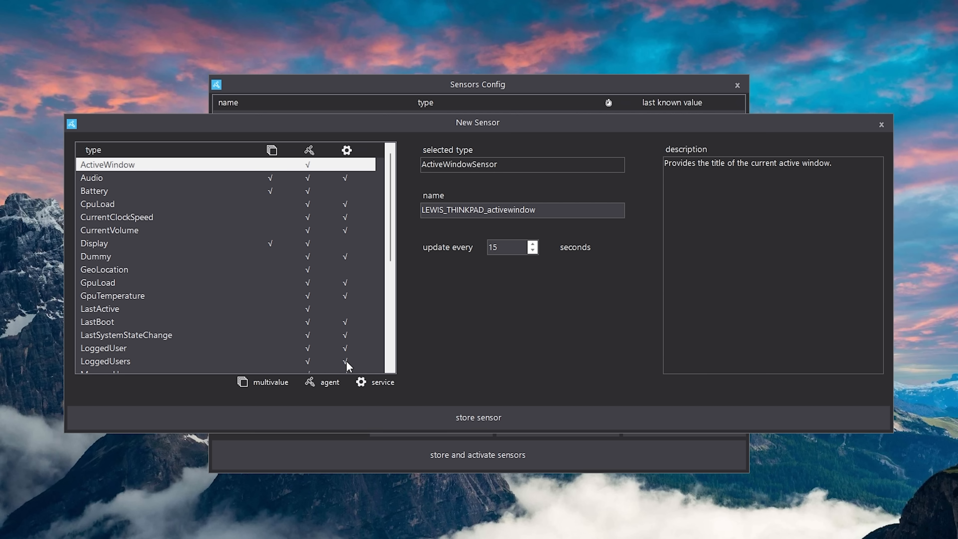
mouse_move(489, 237)
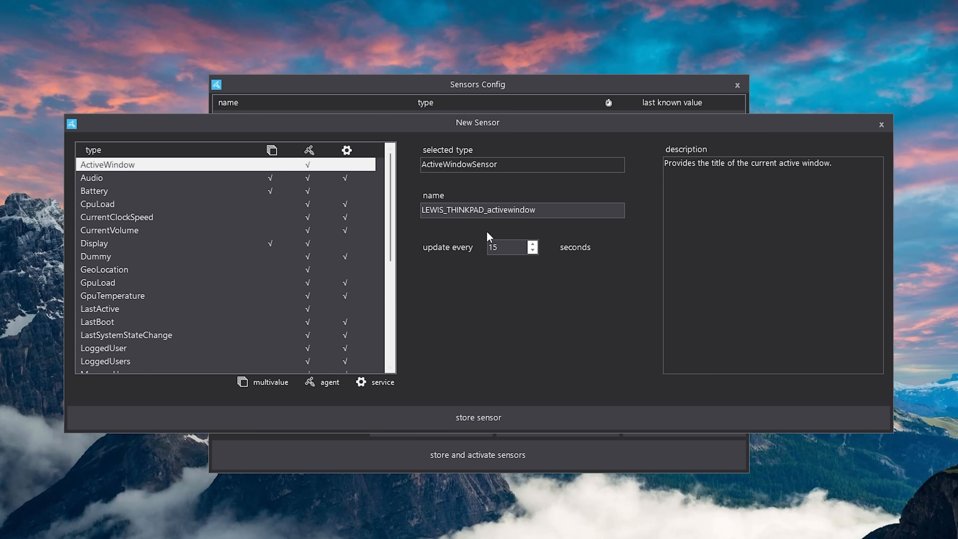
mouse_move(182, 169)
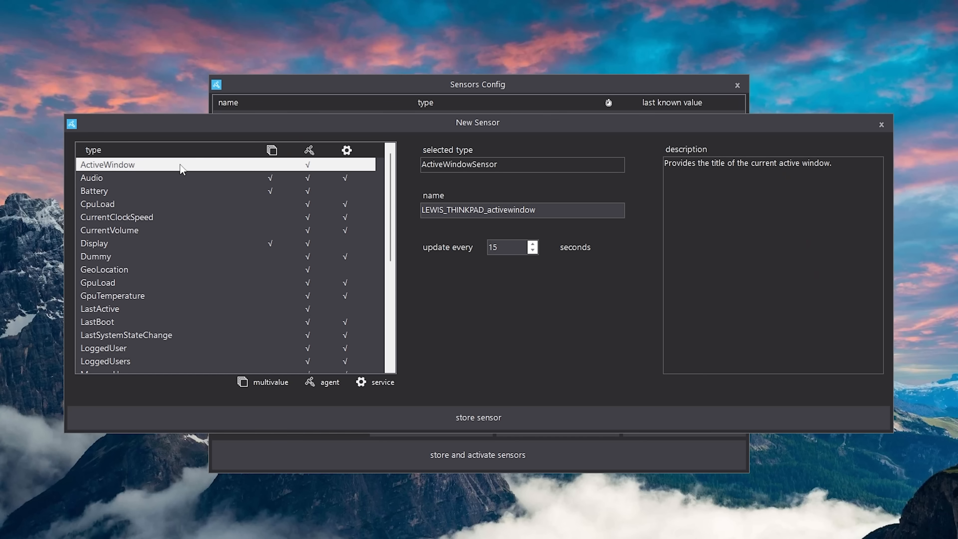
left_click(477, 417)
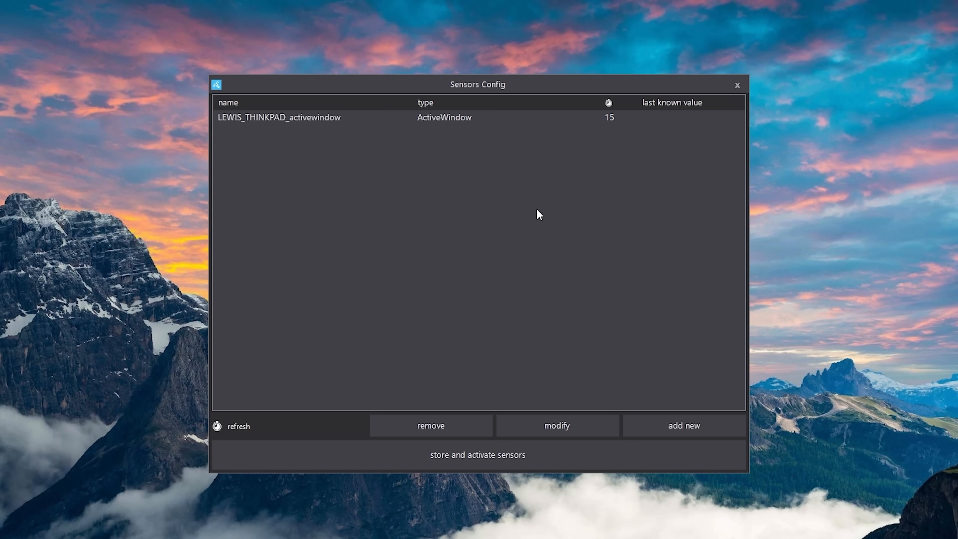
Step: Store and activate the configured sensors (active window, CPU load, battery, last active)
left_click(683, 426)
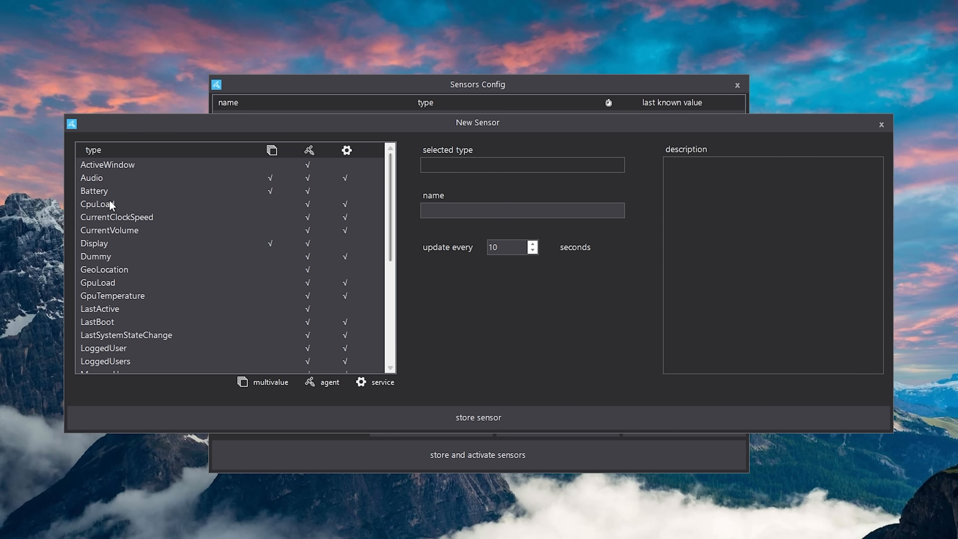
mouse_move(144, 295)
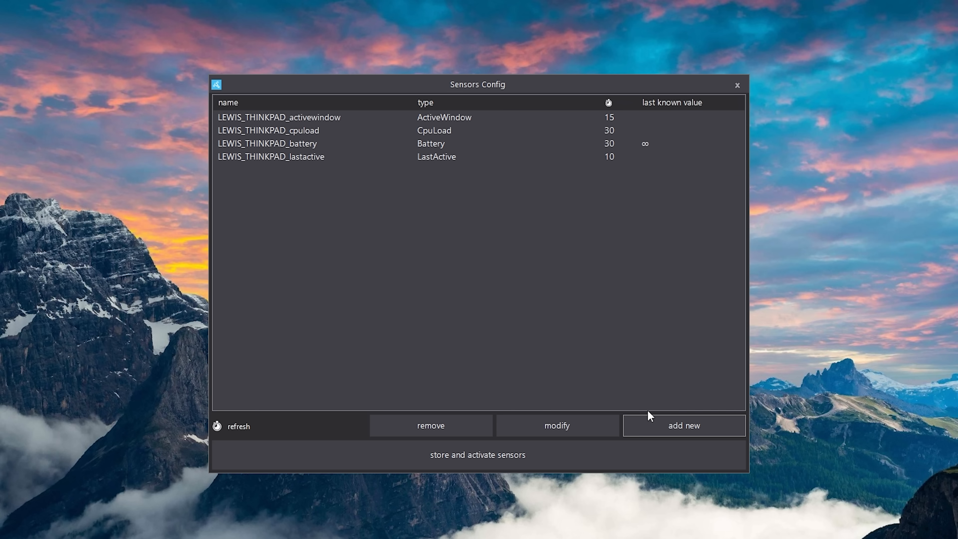
left_click(477, 454)
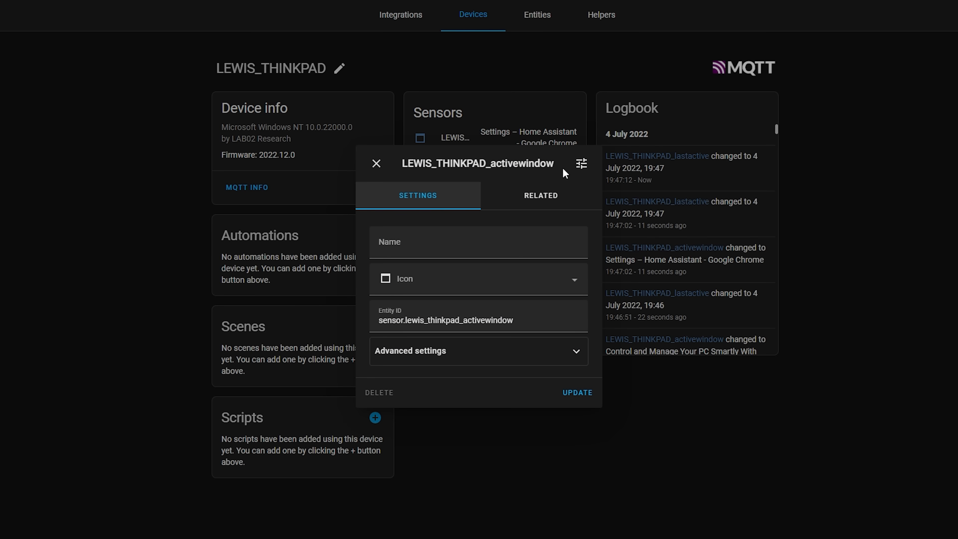
Step: Close the active window sensor details and the battery history popup on the laptop device page
left_click(580, 163)
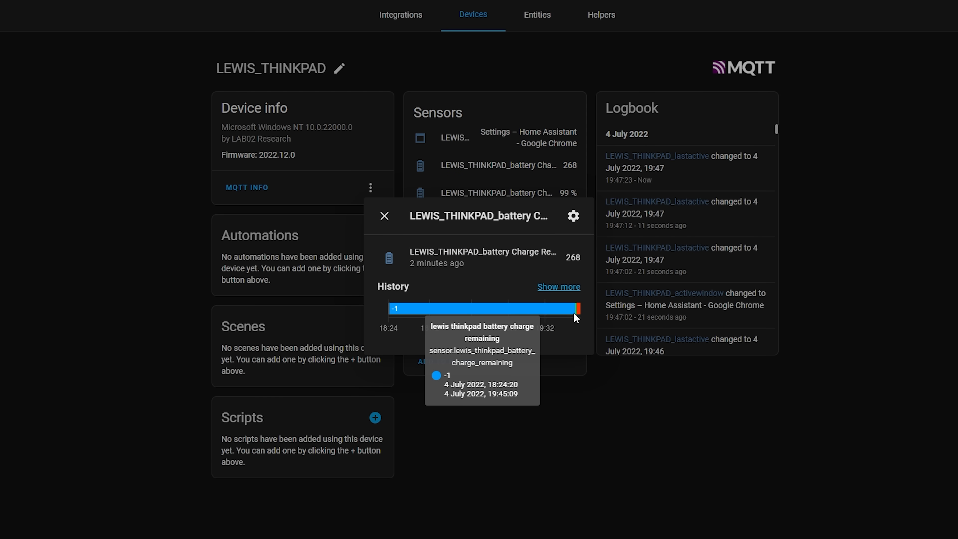
left_click(384, 215)
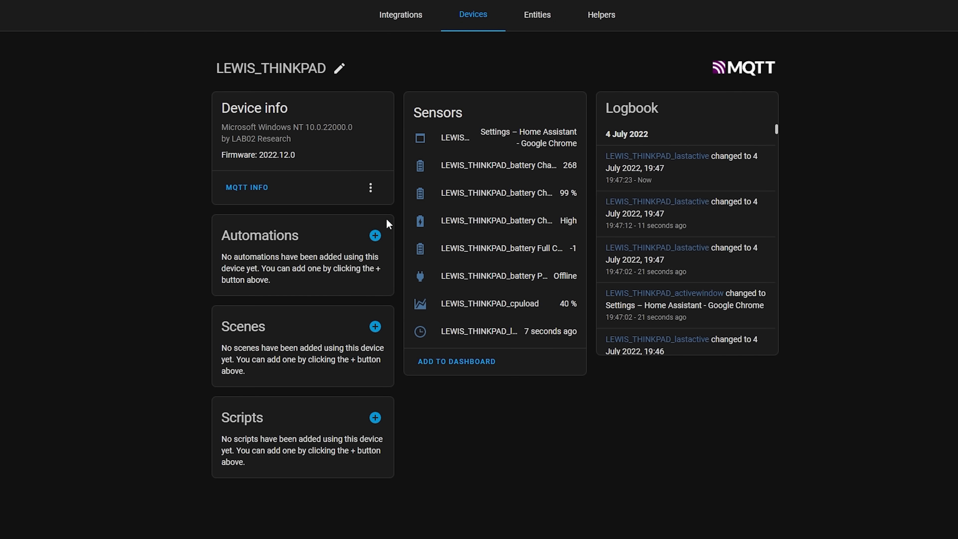
mouse_move(538, 198)
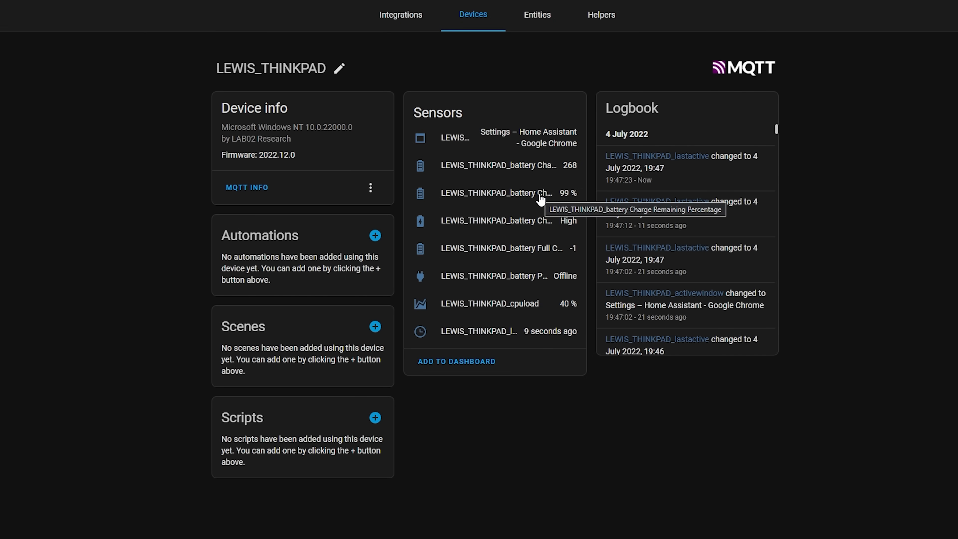
mouse_move(530, 335)
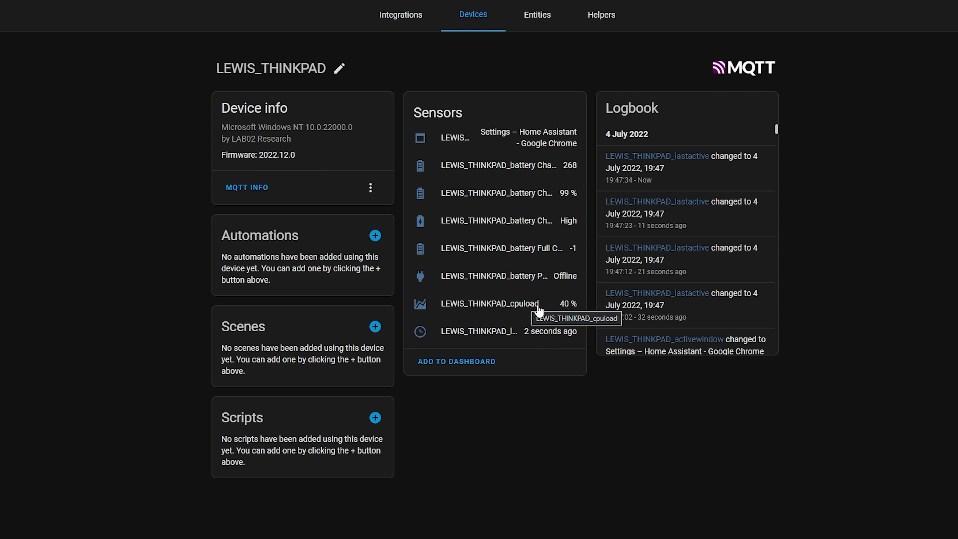
mouse_move(536, 283)
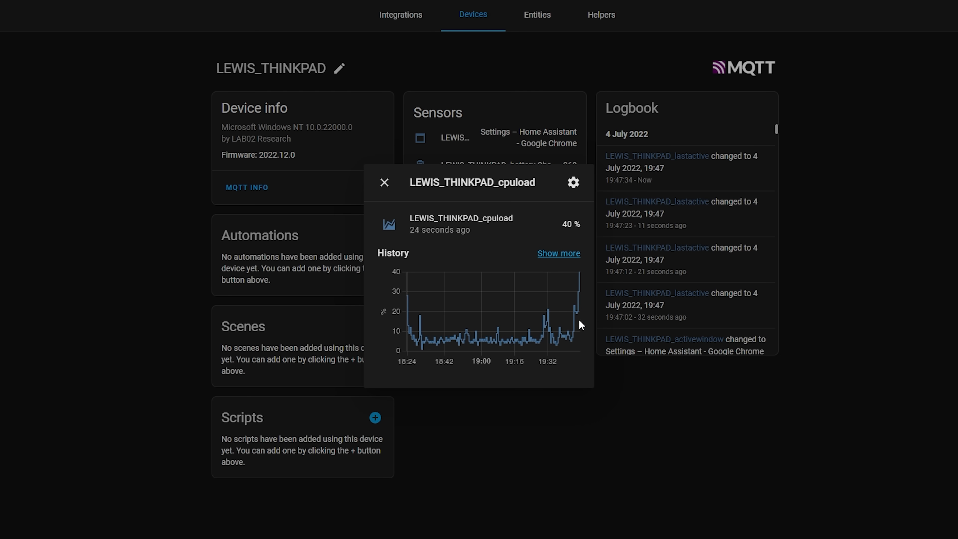
mouse_move(550, 335)
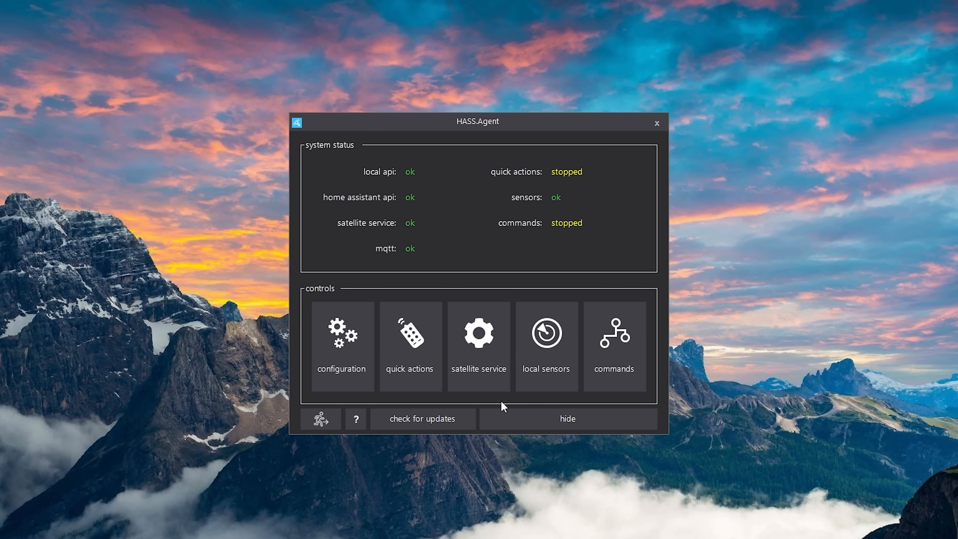
Step: Add a Sleep command with entity type Button and the default name, then store it
left_click(613, 344)
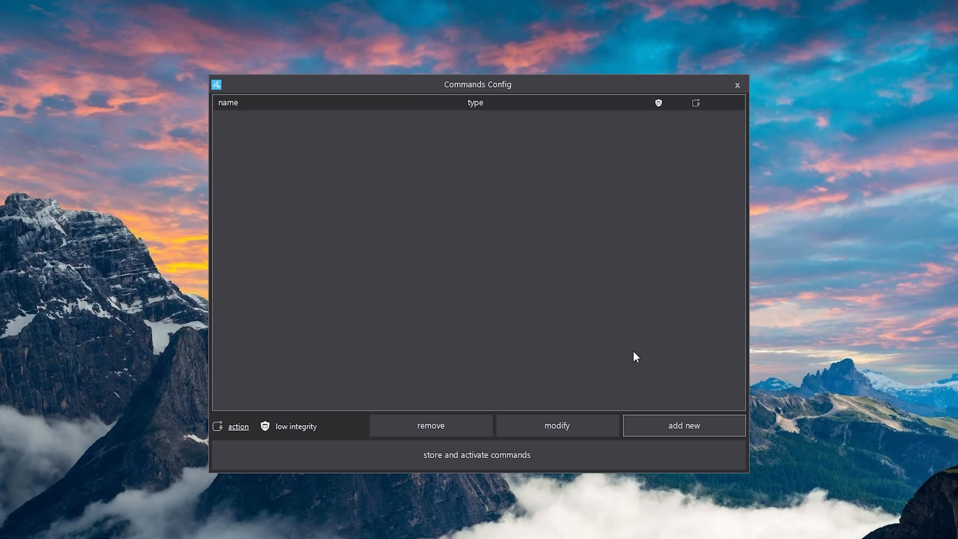
left_click(683, 425)
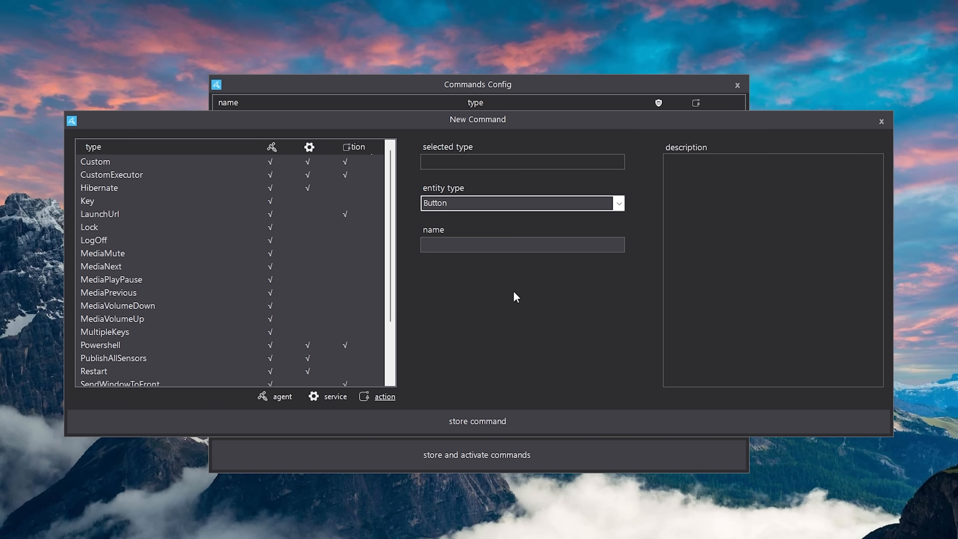
mouse_move(125, 308)
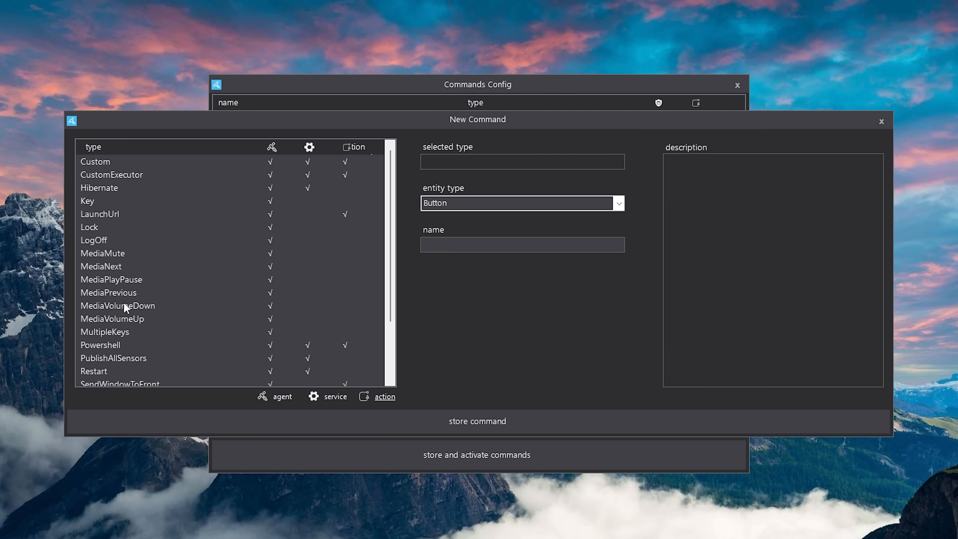
scroll("down", 3)
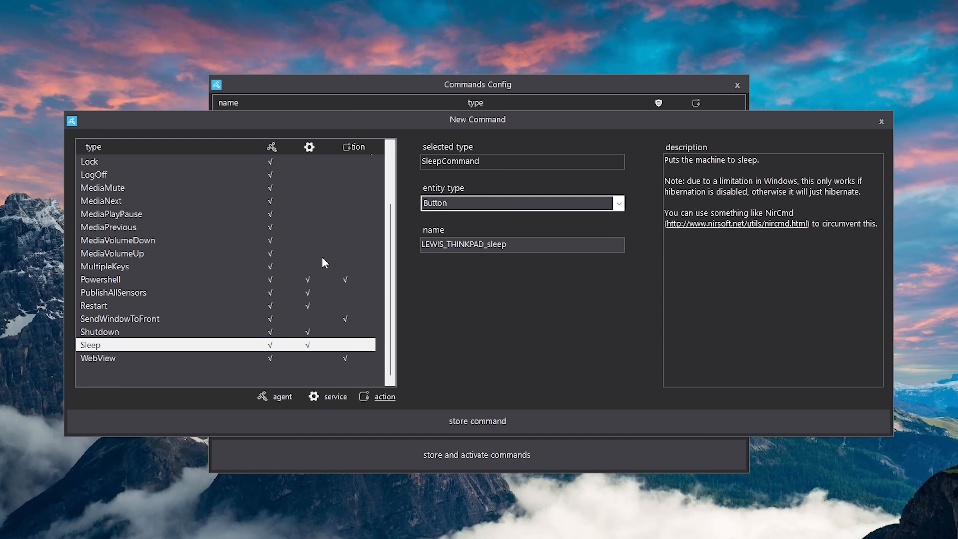
mouse_move(619, 203)
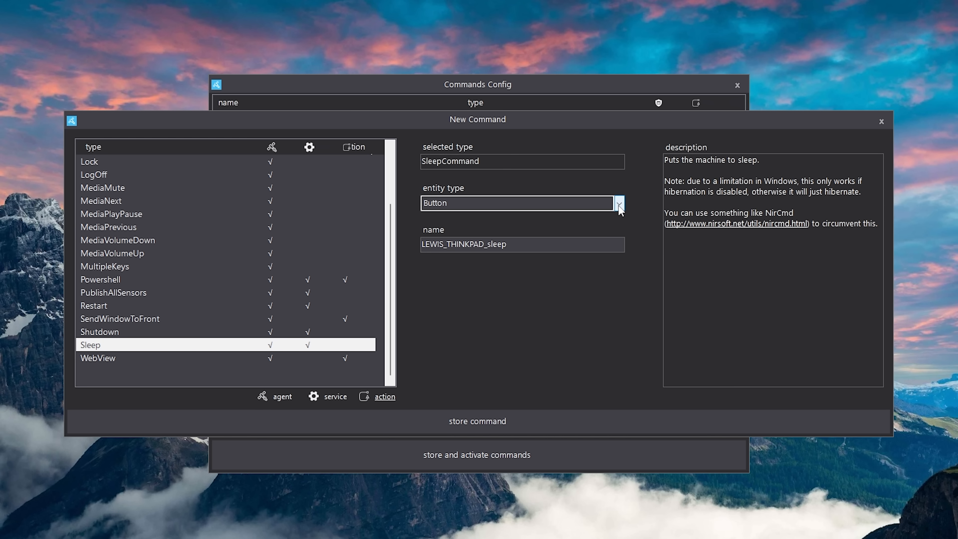
left_click(618, 203)
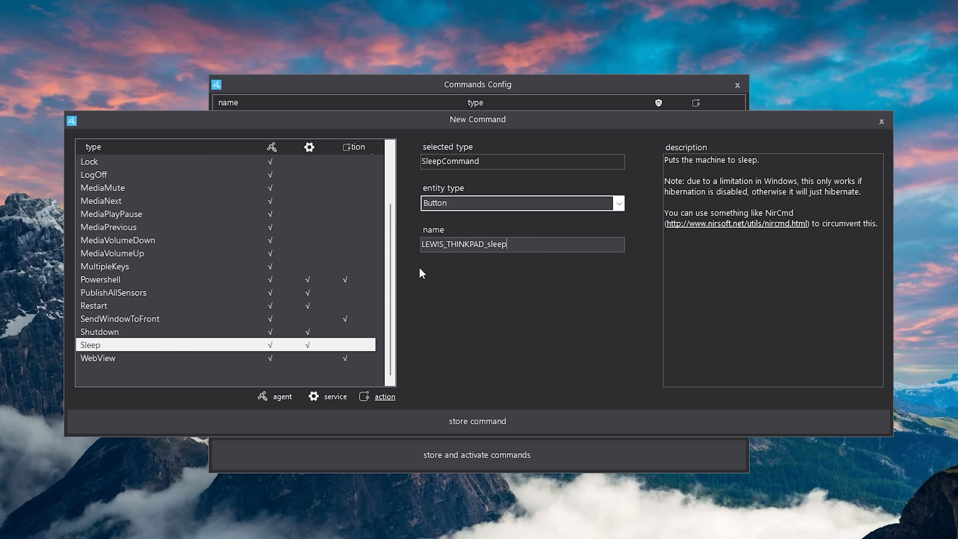
scroll("up", 3)
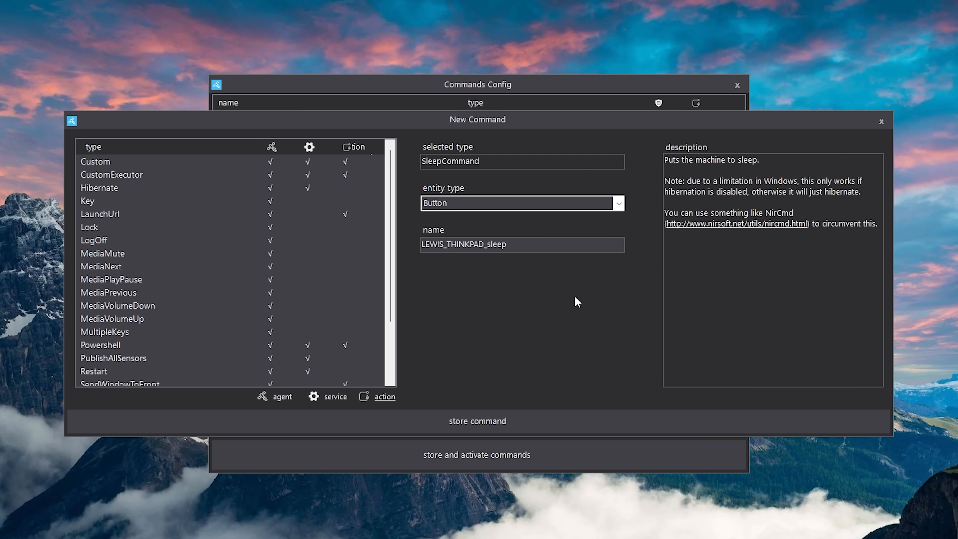
left_click(477, 422)
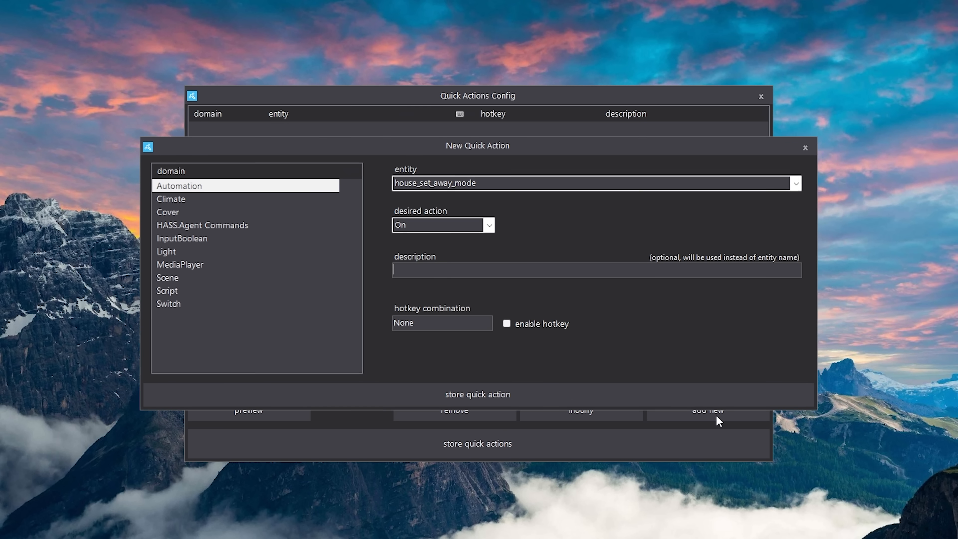
Step: Pick the Light domain and choose office_tv as the quick action's entity
left_click(171, 199)
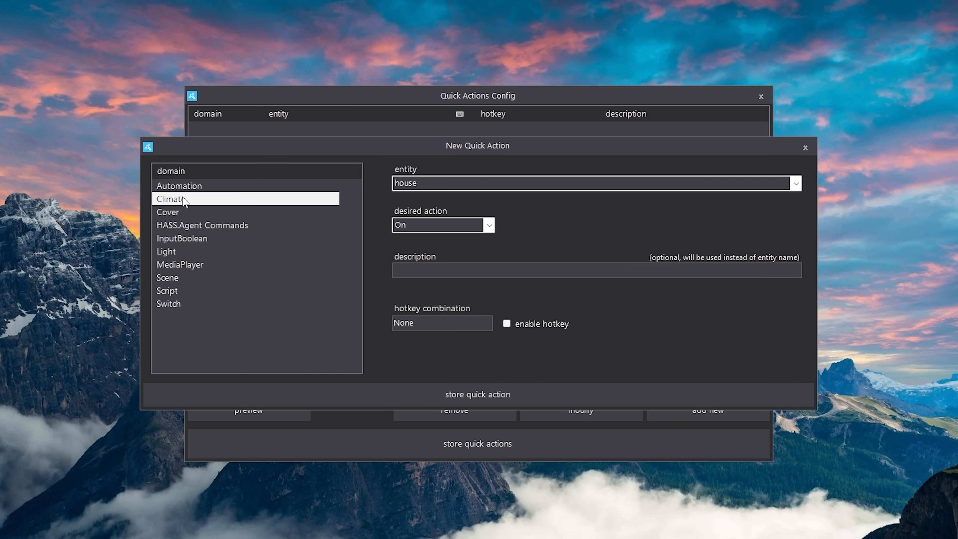
left_click(166, 251)
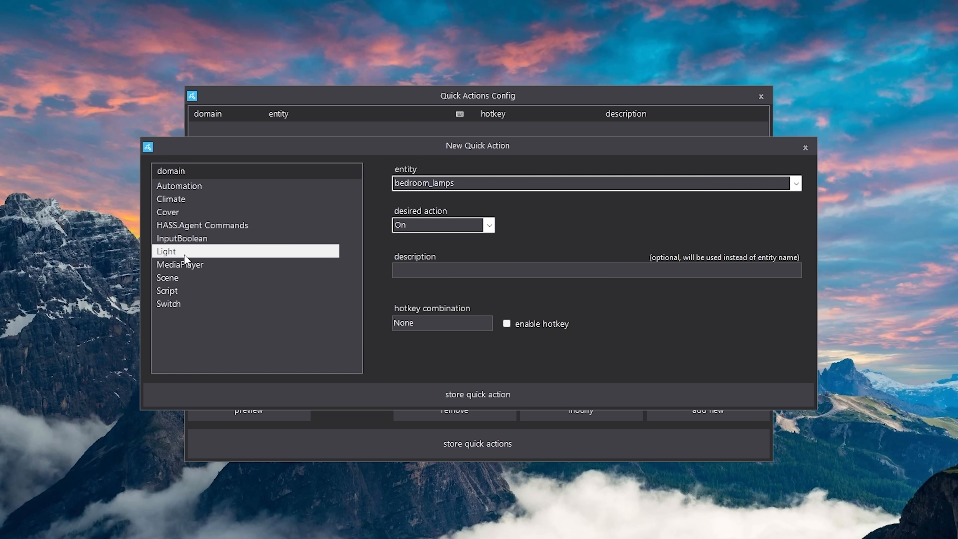
mouse_move(271, 231)
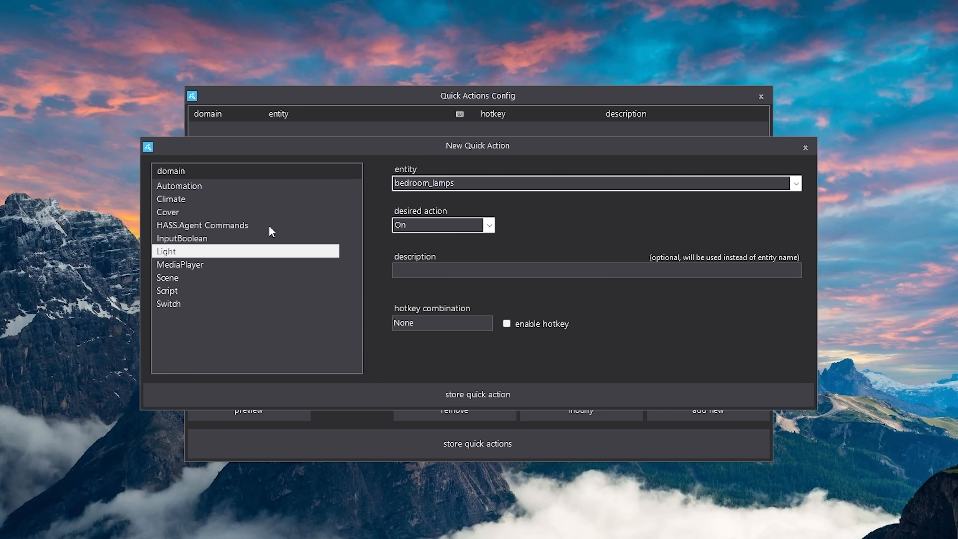
left_click(201, 225)
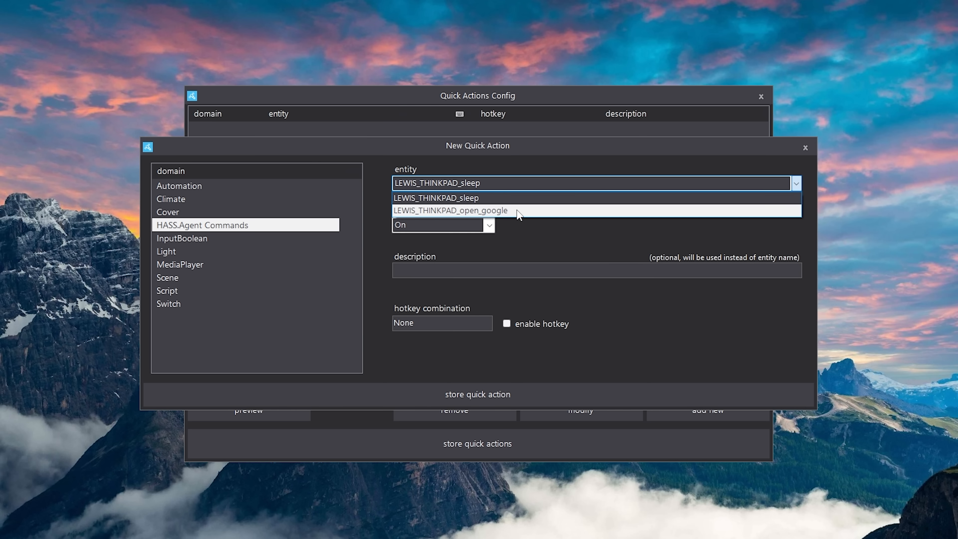
left_click(435, 197)
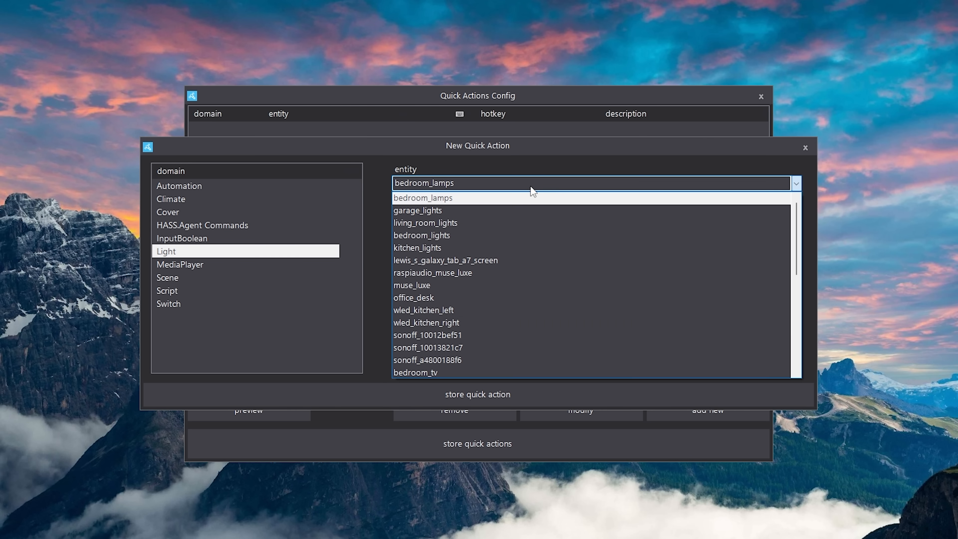
scroll("down", 3)
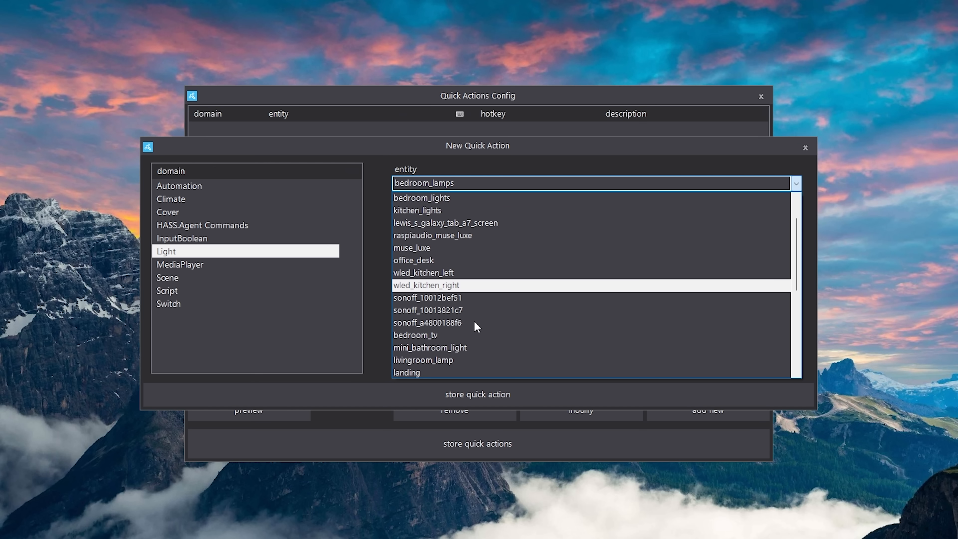
scroll("down", 3)
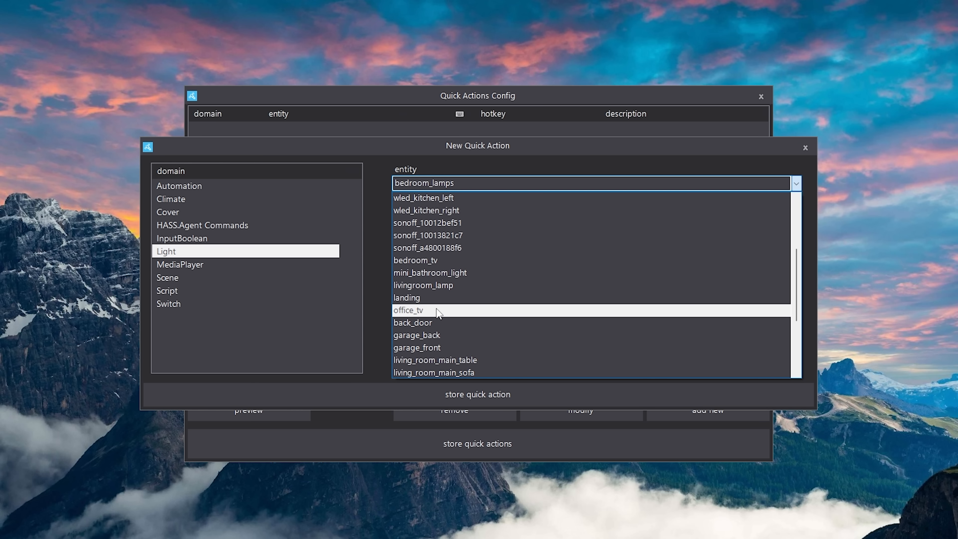
left_click(407, 310)
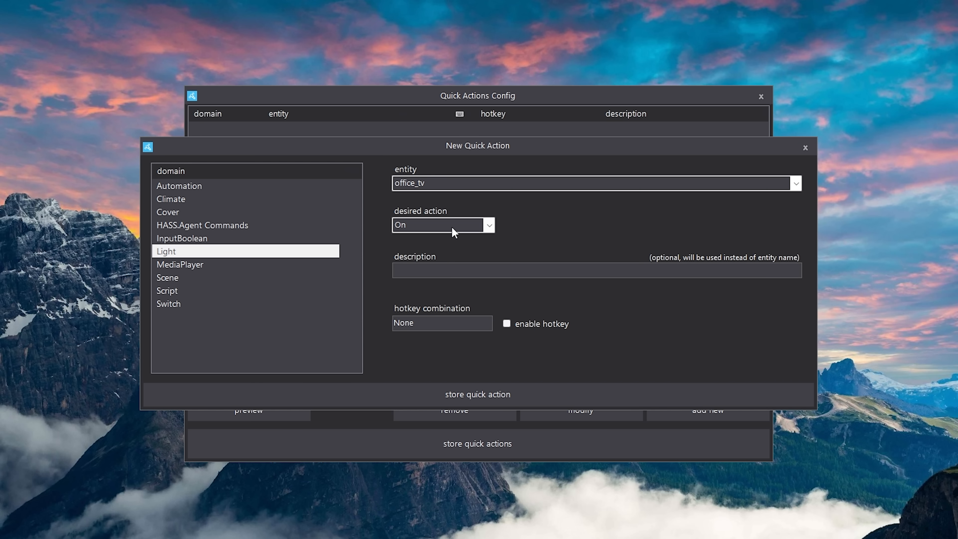
Step: Set the action to Toggle, assign the Control + L hotkey, and store the quick action
left_click(487, 225)
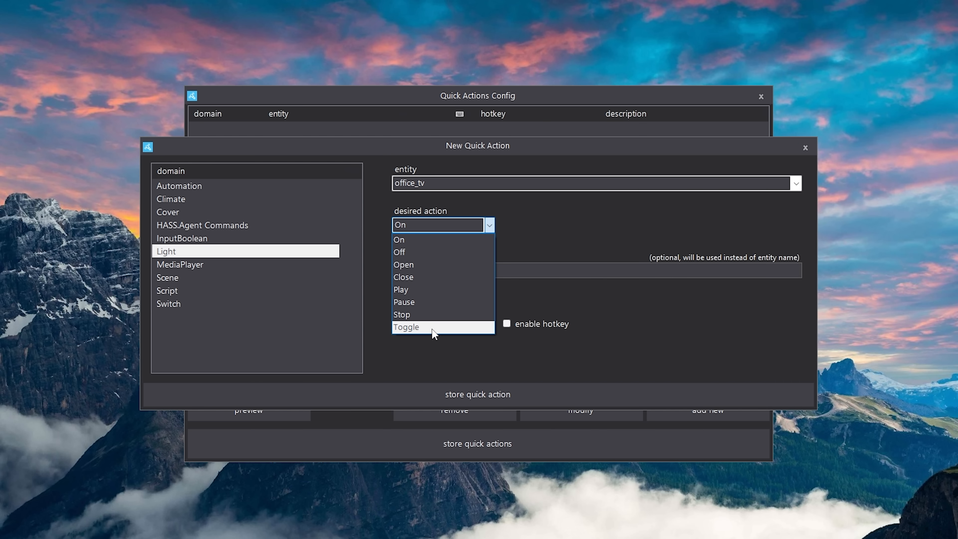
left_click(407, 327)
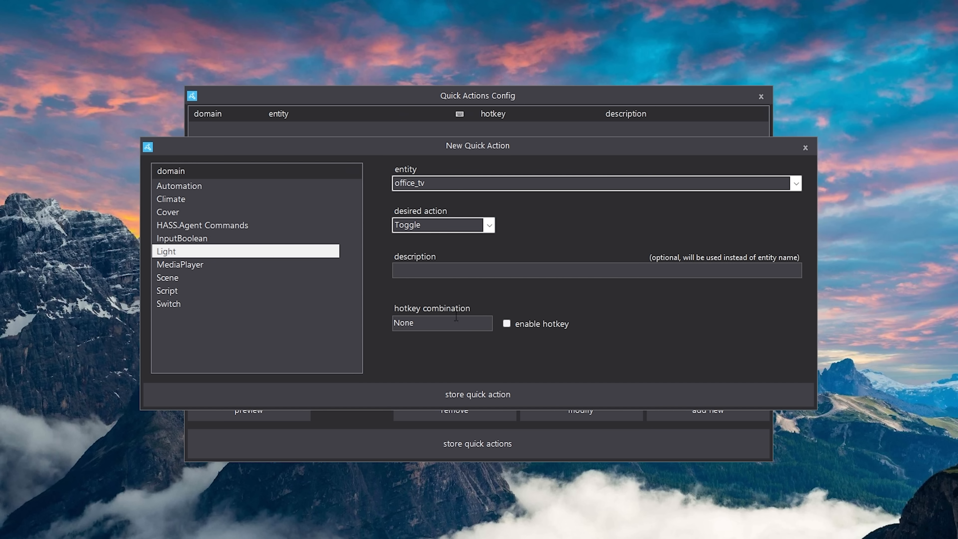
left_click(506, 324)
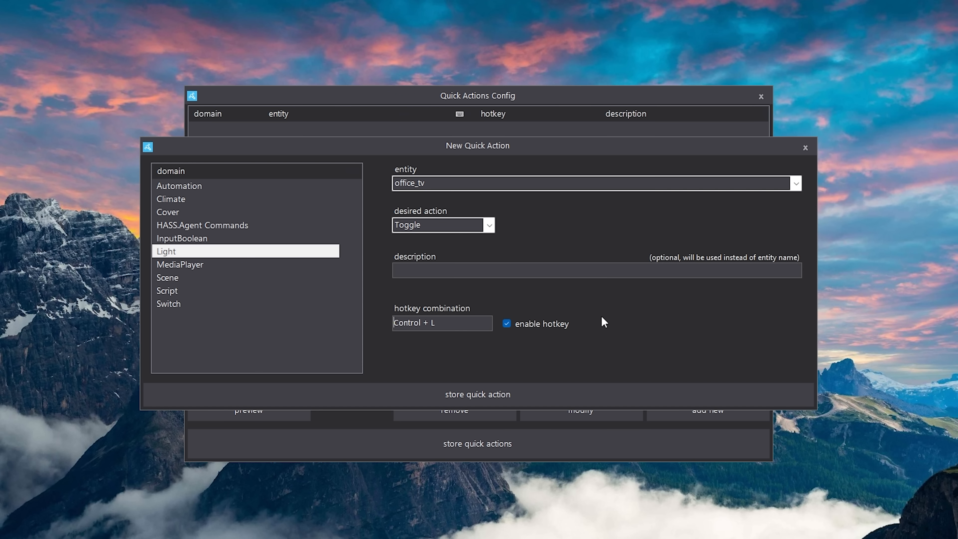
left_click(506, 324)
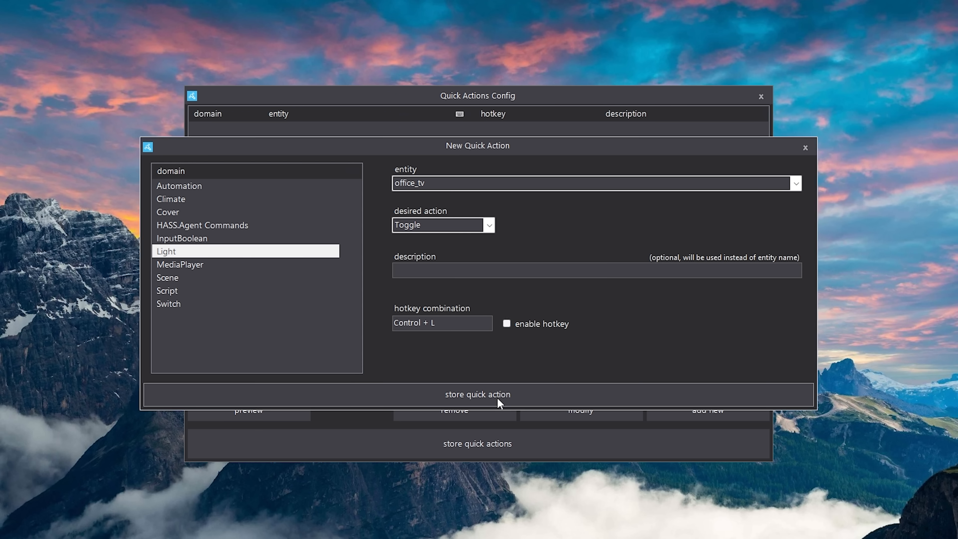
left_click(477, 394)
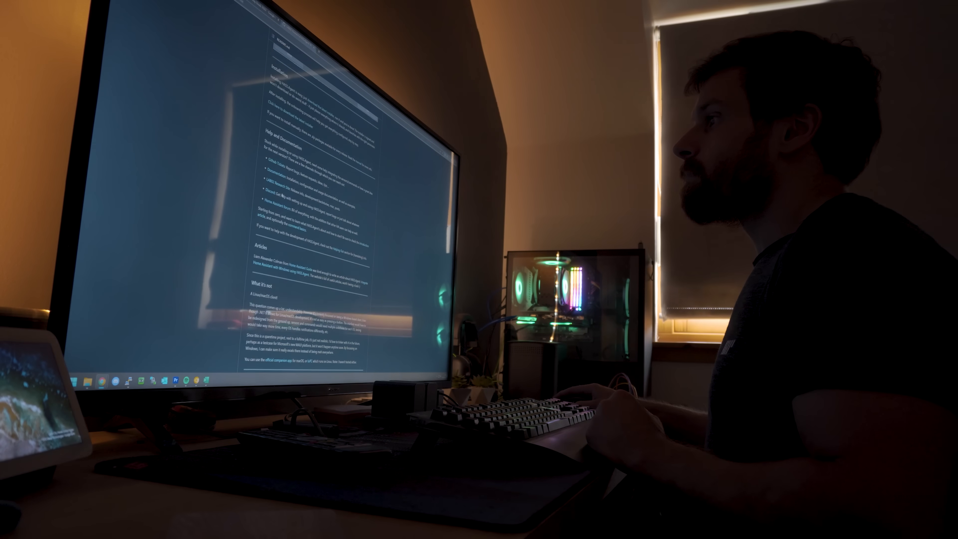
Step: Scroll through the downloaded integrations listed in HACS
scroll("down", 3)
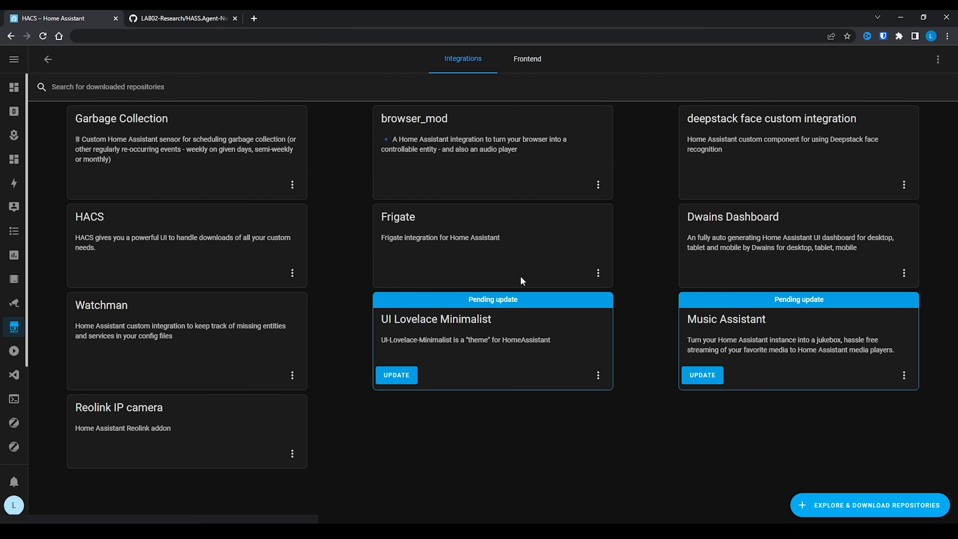
Step: Search HACS for 'hass' and download the HASS.Agent Notifier integration
left_click(869, 504)
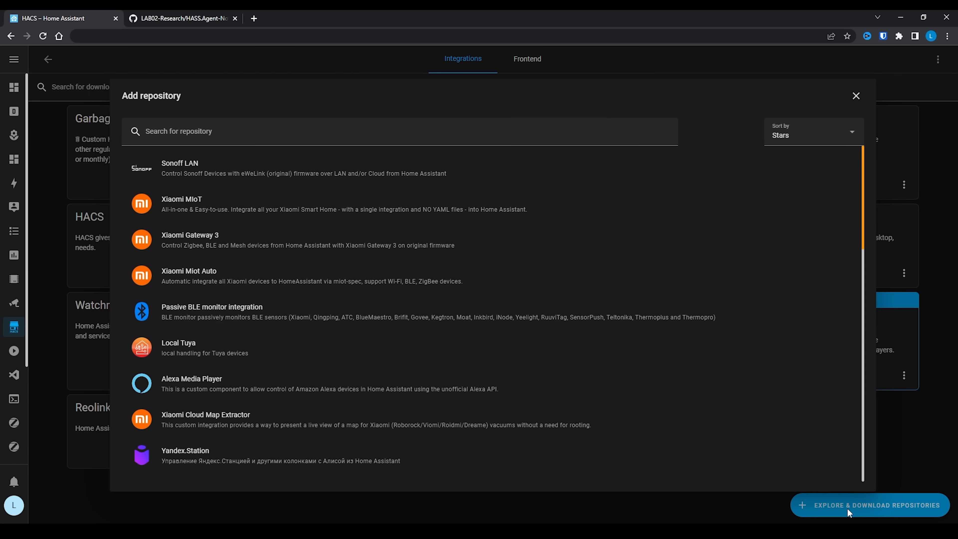
type("hass.agent")
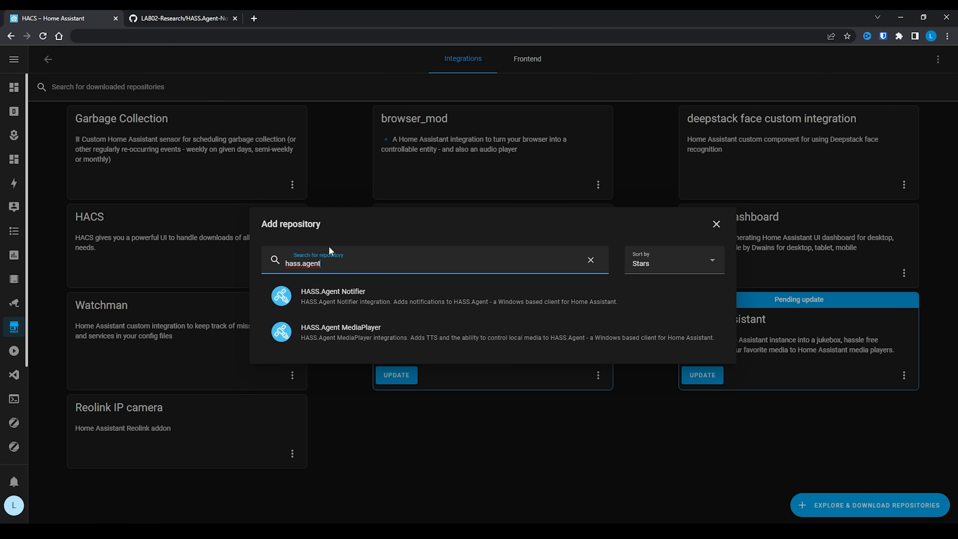
left_click(333, 296)
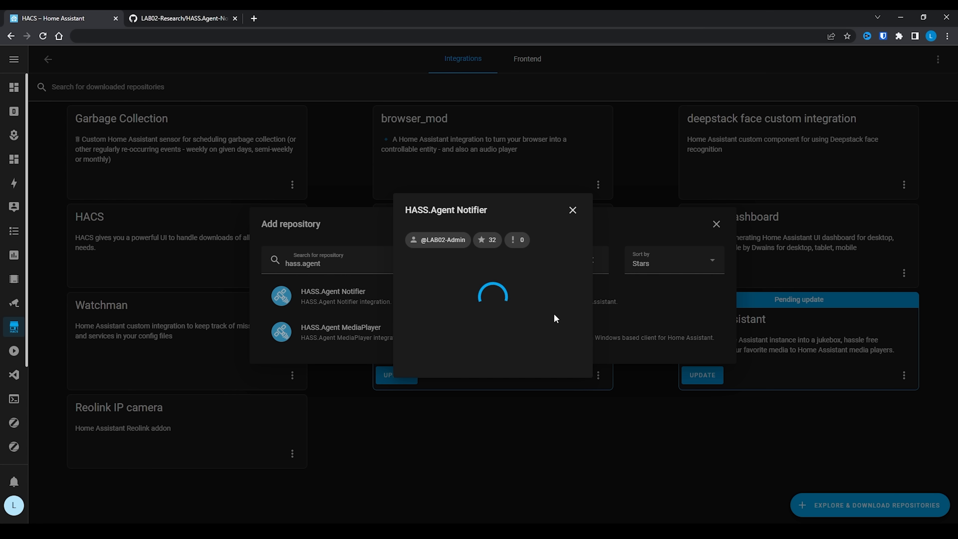
left_click(333, 296)
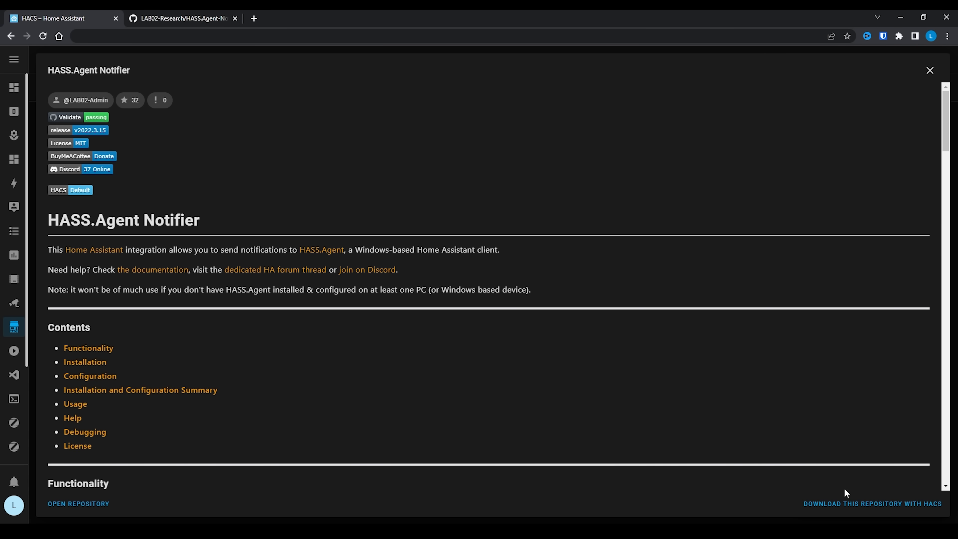
left_click(872, 504)
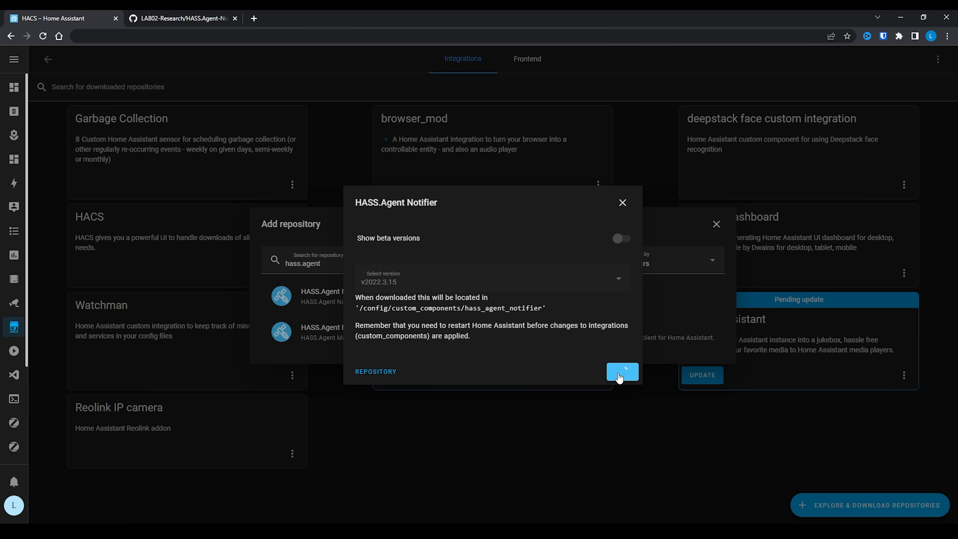
left_click(622, 372)
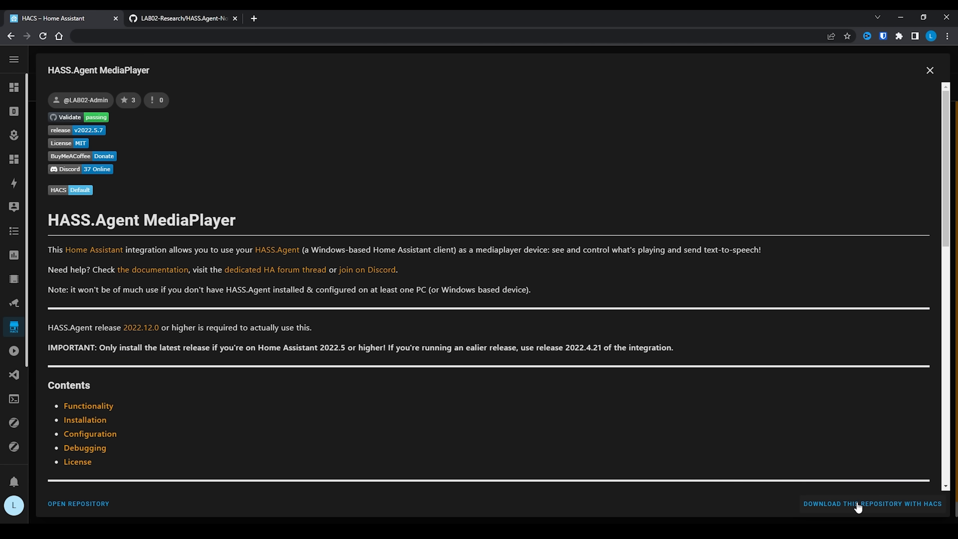
Step: Download the HASS.Agent MediaPlayer integration as well
left_click(872, 503)
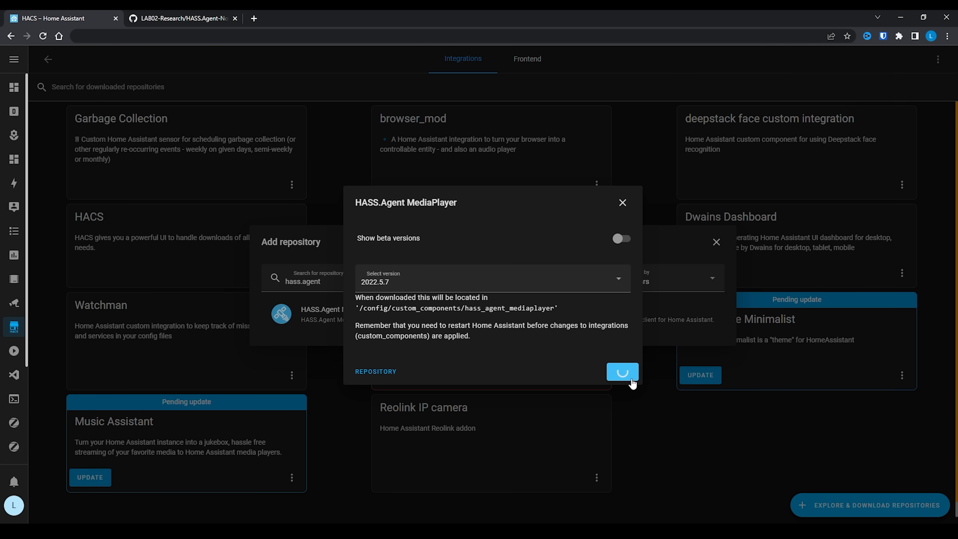
left_click(621, 373)
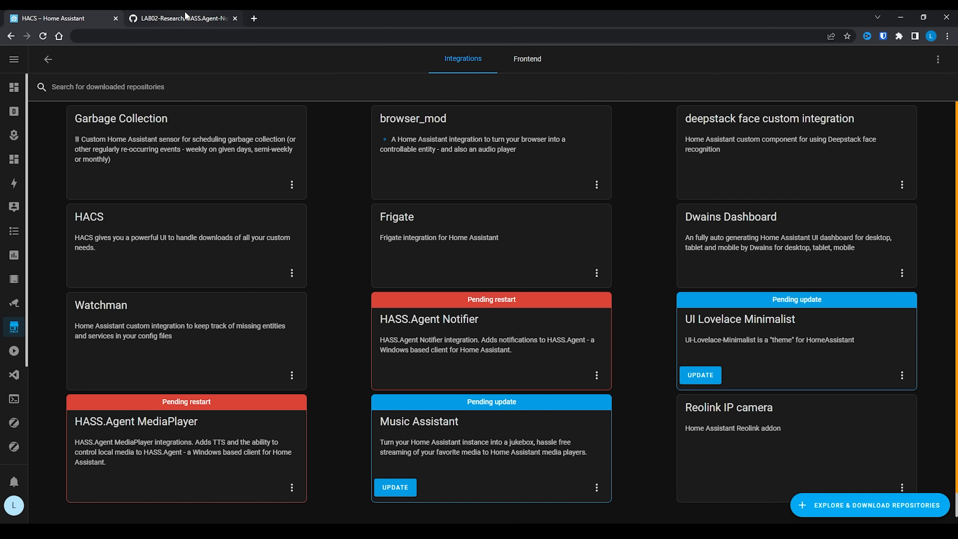
Step: Copy the notify configuration snippet from the Notifier readme and return to Home Assistant
left_click(182, 18)
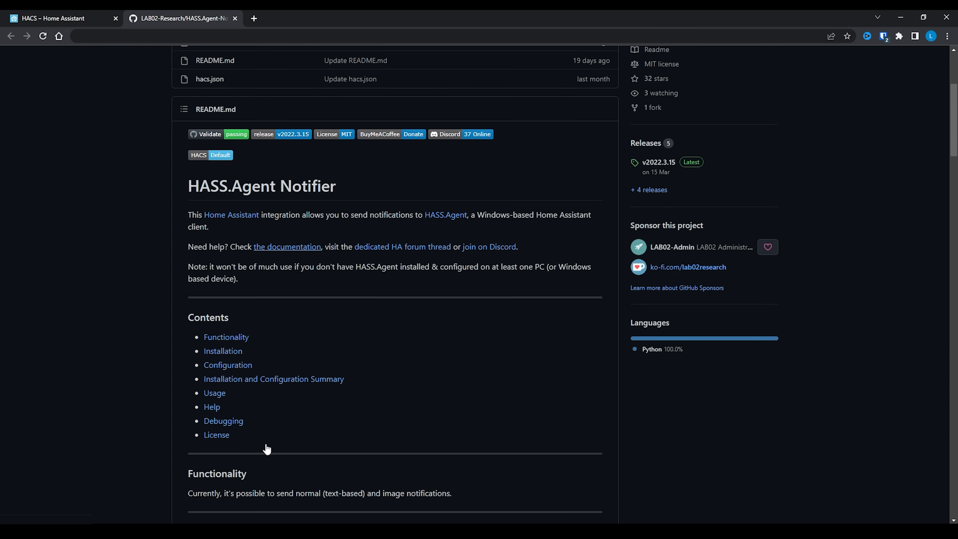
scroll("down", 3)
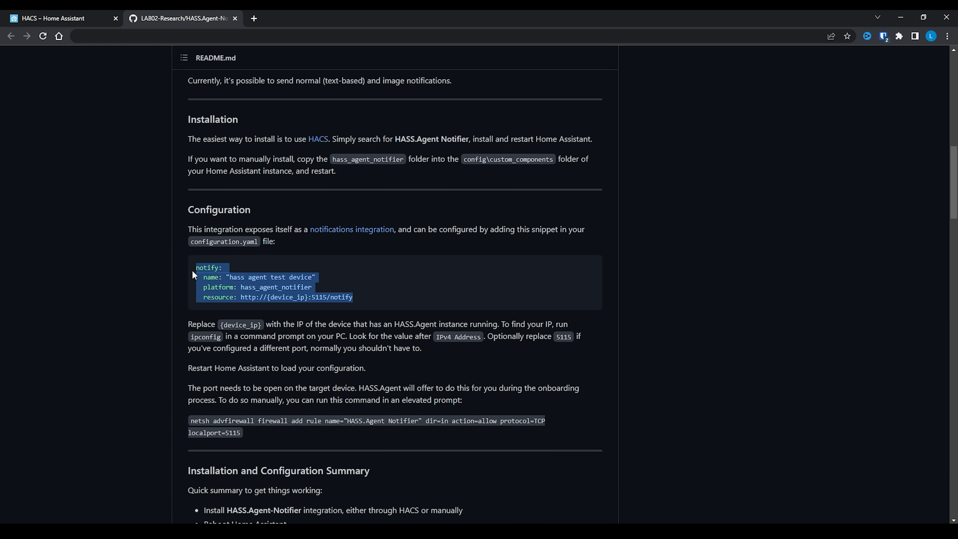
mouse_move(89, 59)
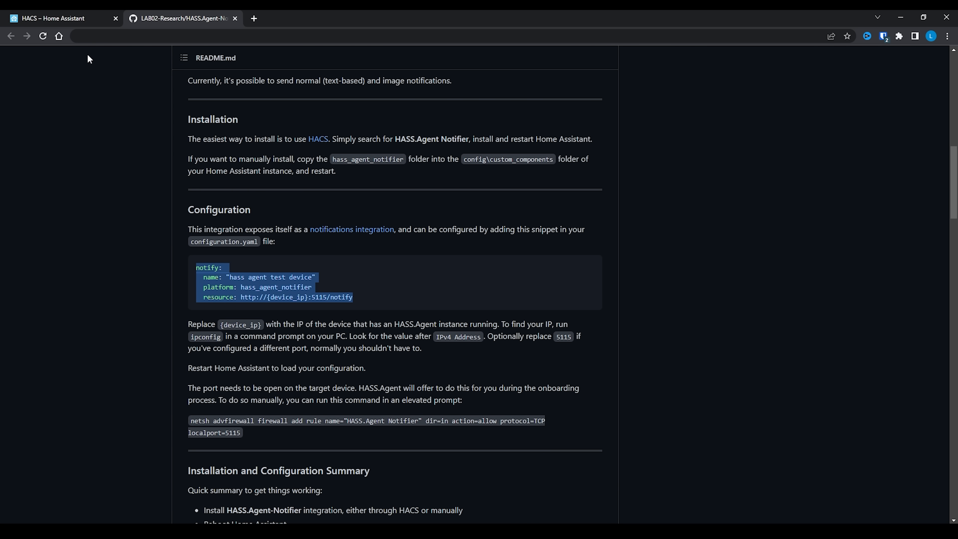
left_click(58, 19)
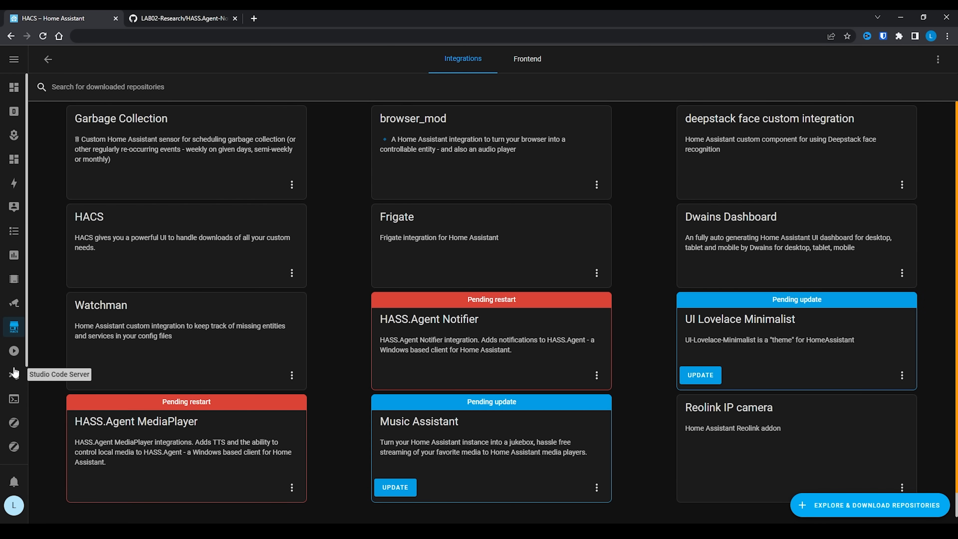
Step: Paste the notify block into configuration.yaml above text-to-speech and rename the device to 'Lewis_'
left_click(14, 374)
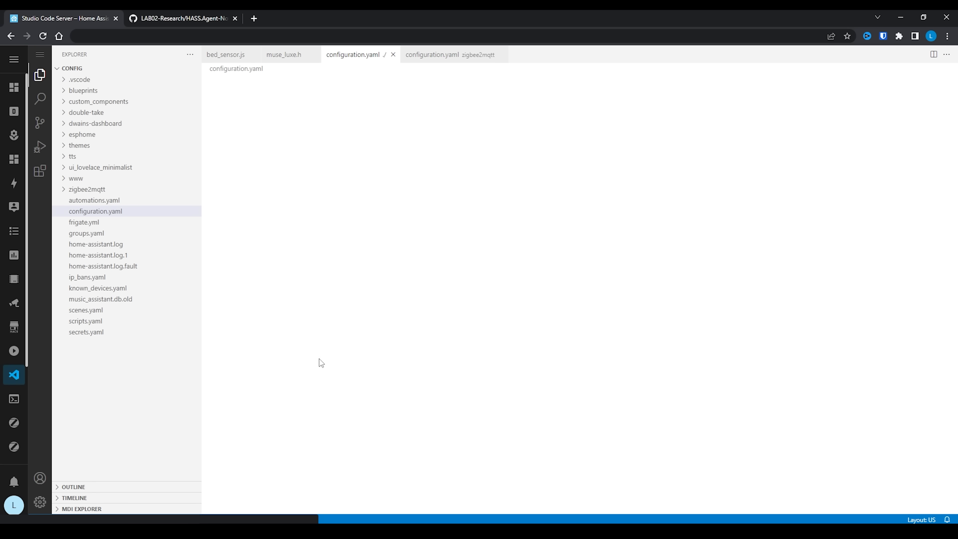
left_click(95, 211)
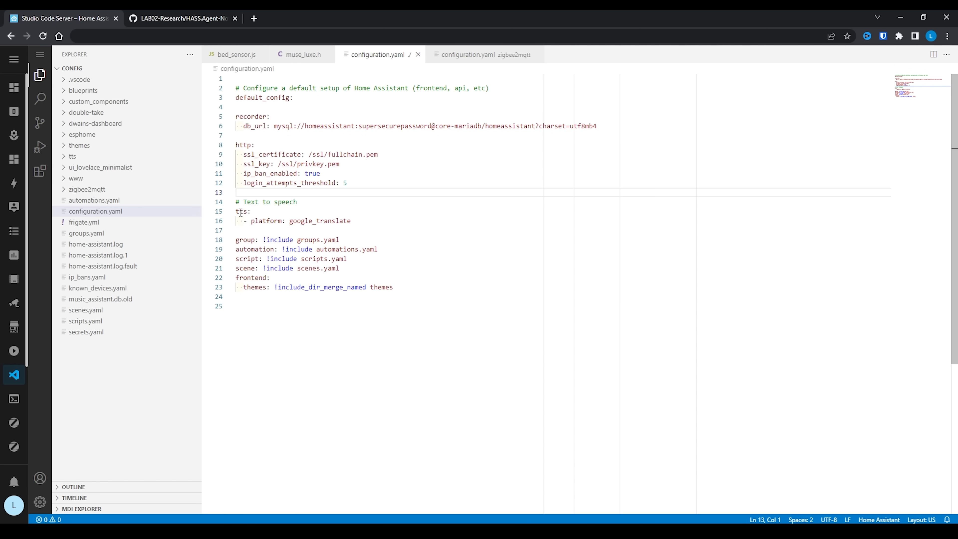
key("Enter")
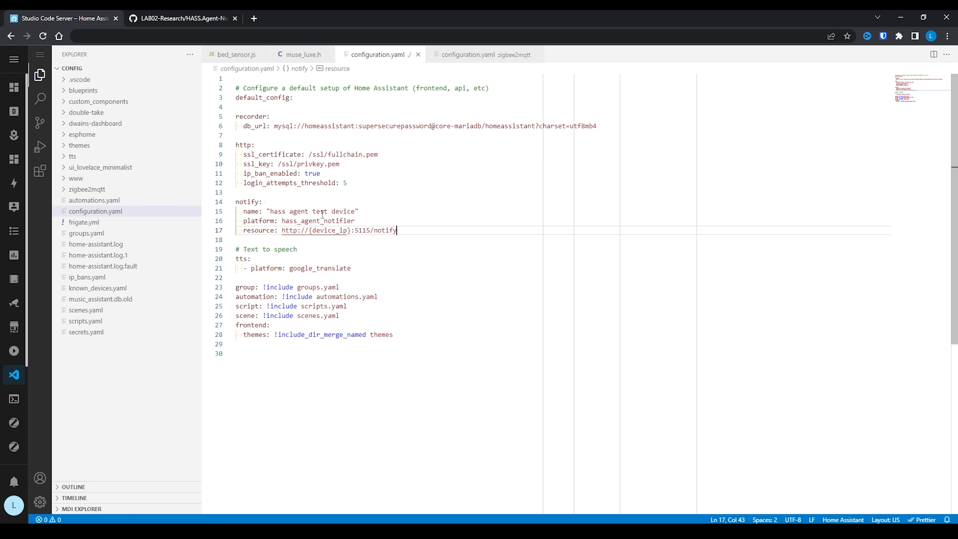
double_click(312, 211)
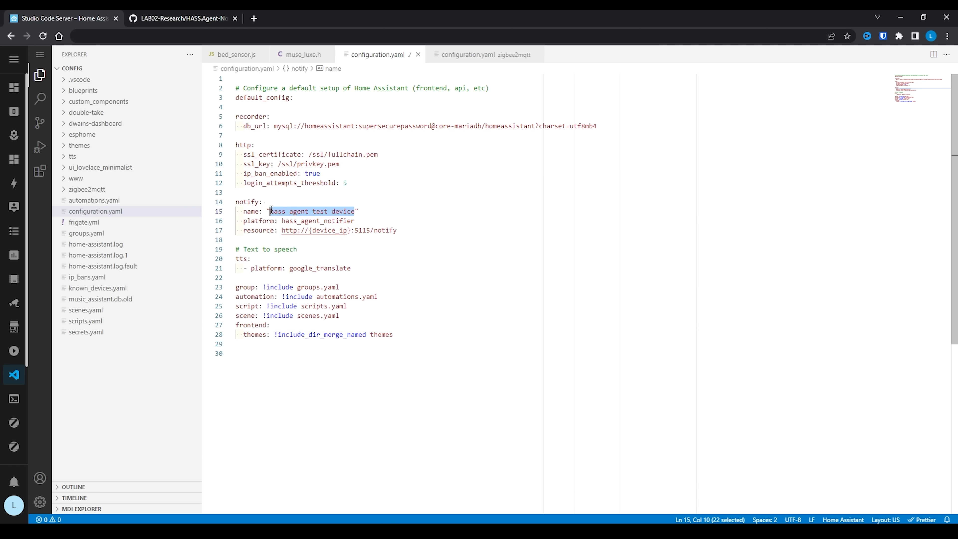
type("Lewis_thinkpad\"")
left_click(563, 230)
type("10.2.13.31")
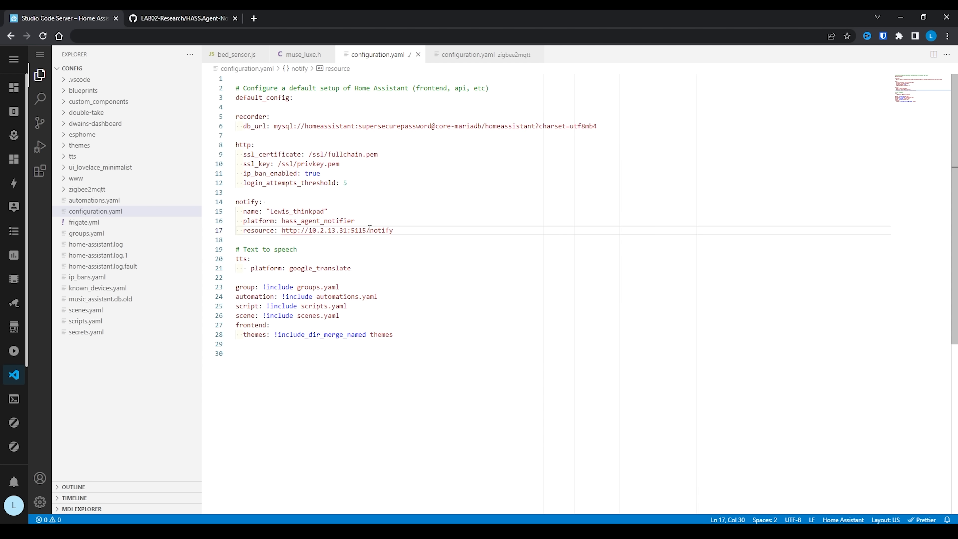
mouse_move(14, 444)
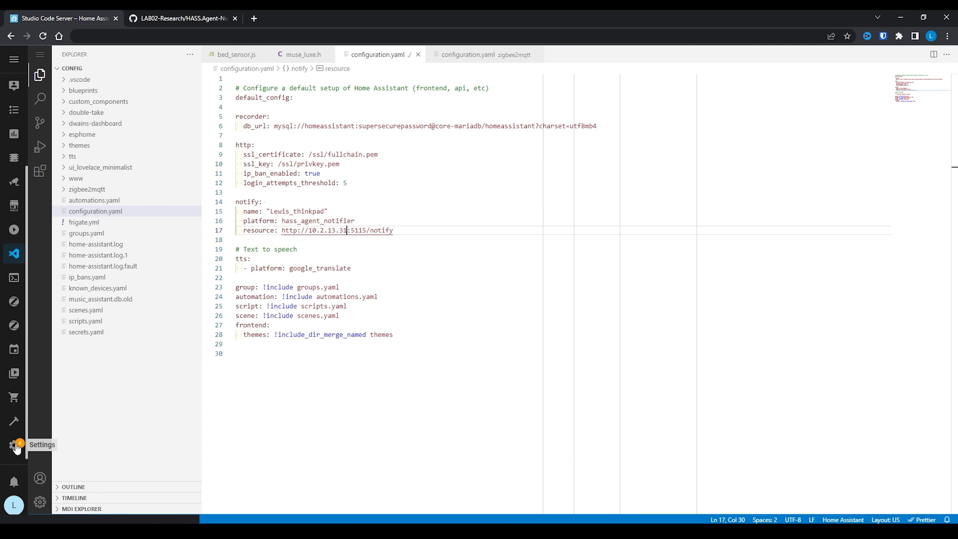
Step: Bring up the Home Assistant restart confirmation from the System settings page
left_click(14, 444)
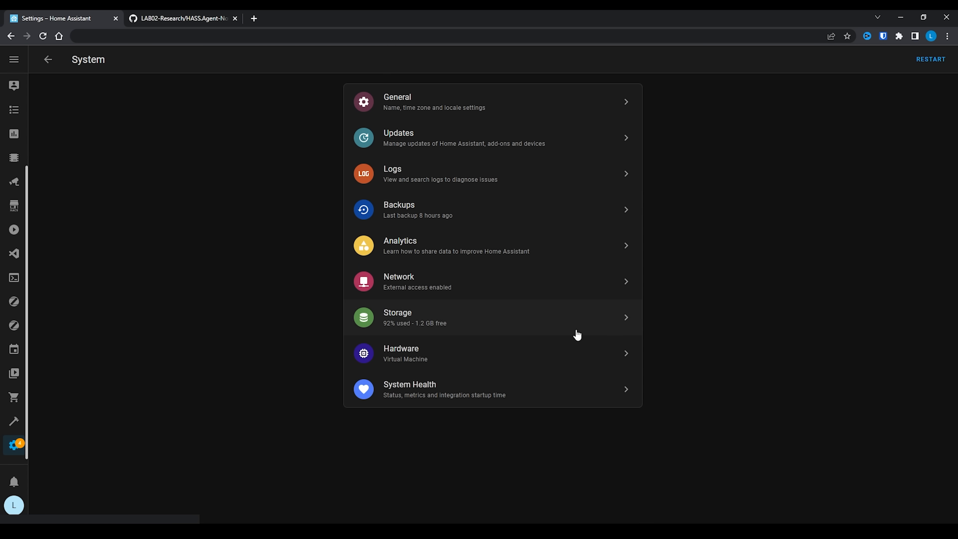
left_click(930, 60)
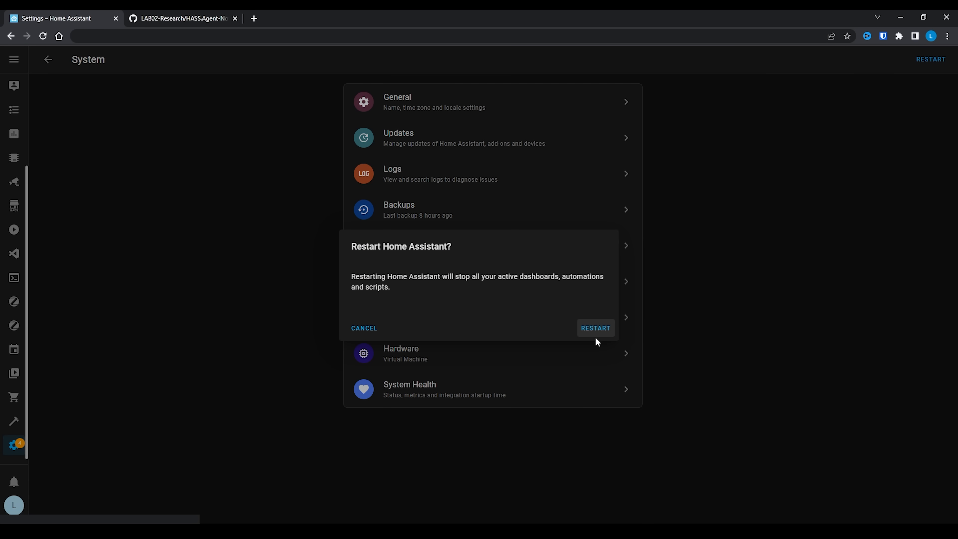